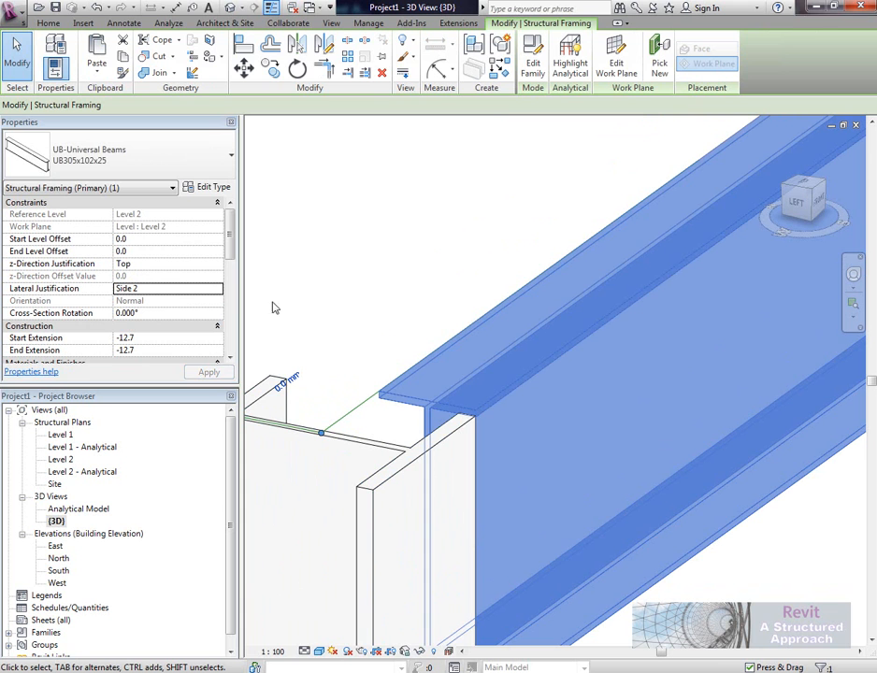
- Try the beam's lateral and vertical justification presets — centre, then bottom — in Properties
{"action": "left_click", "coordinate": [166, 288]}
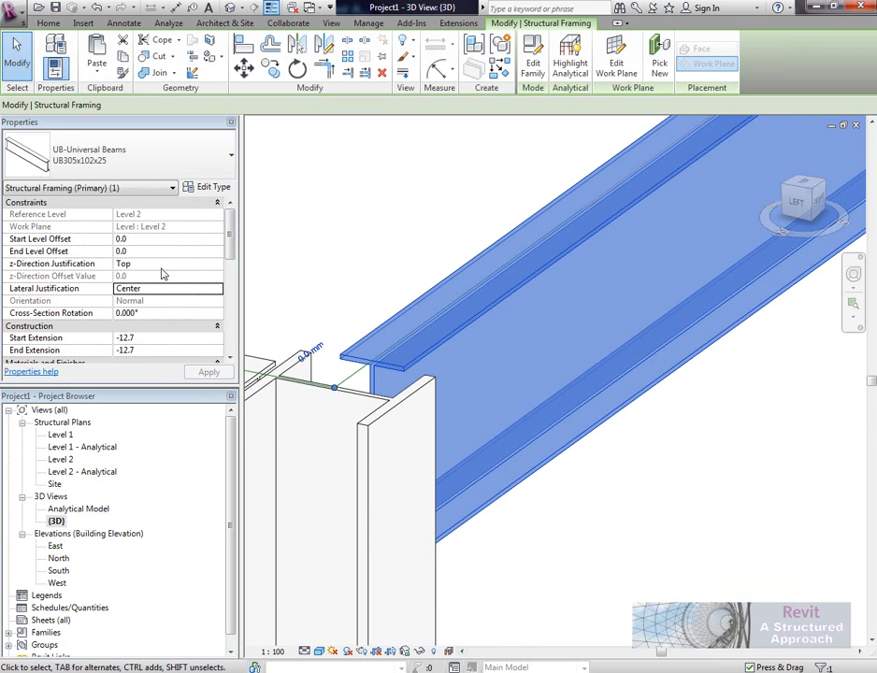
{"action": "mouse_move", "coordinate": [168, 271]}
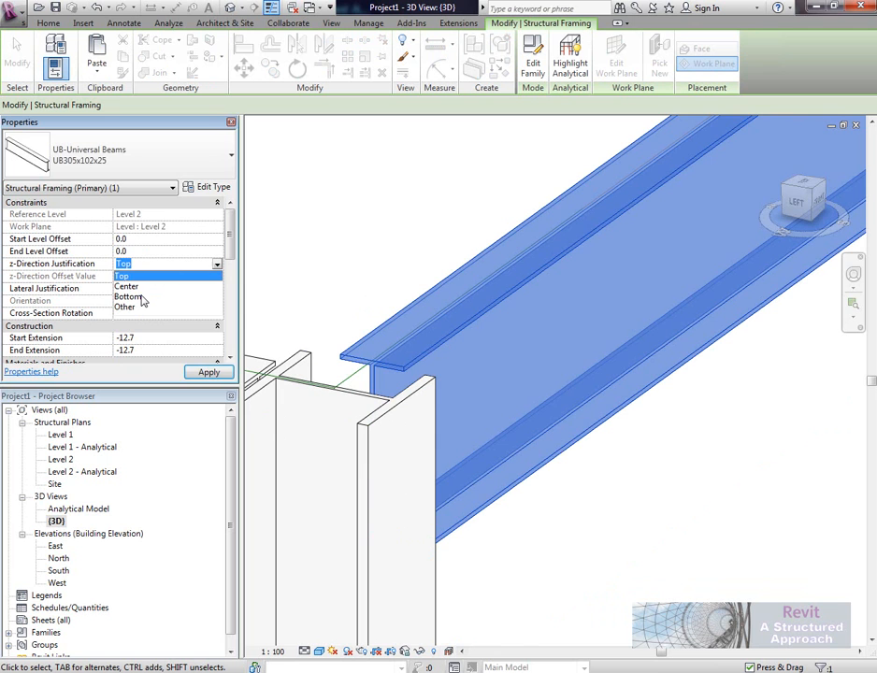
{"action": "left_click", "coordinate": [127, 288]}
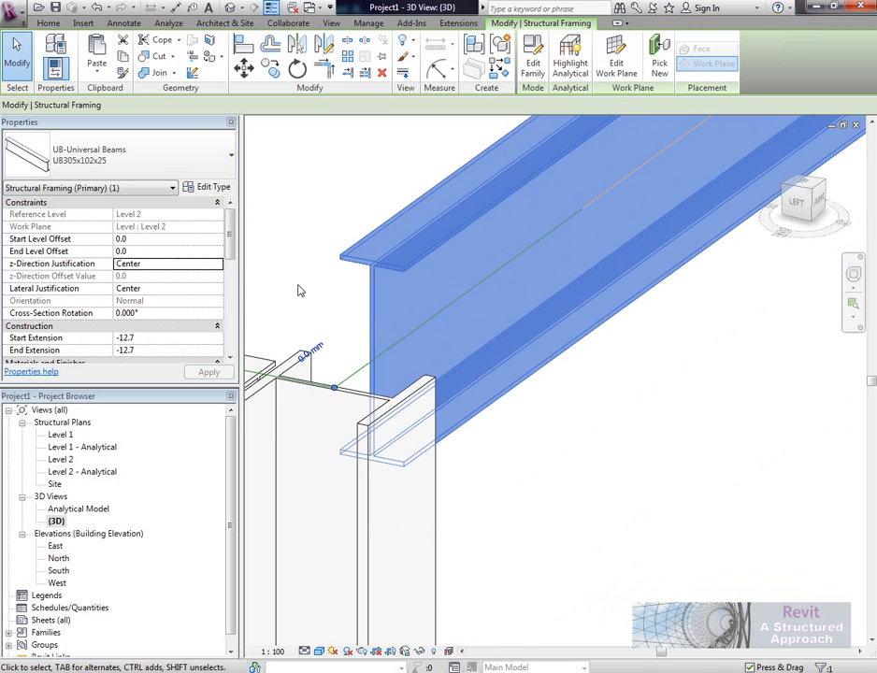
{"action": "left_click", "coordinate": [217, 264]}
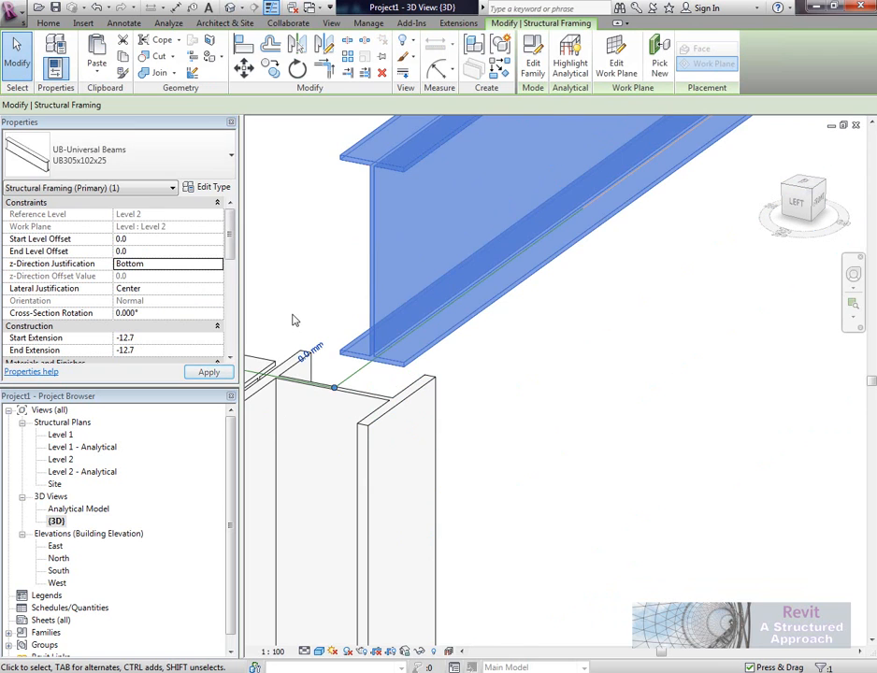
{"action": "left_click", "coordinate": [217, 264]}
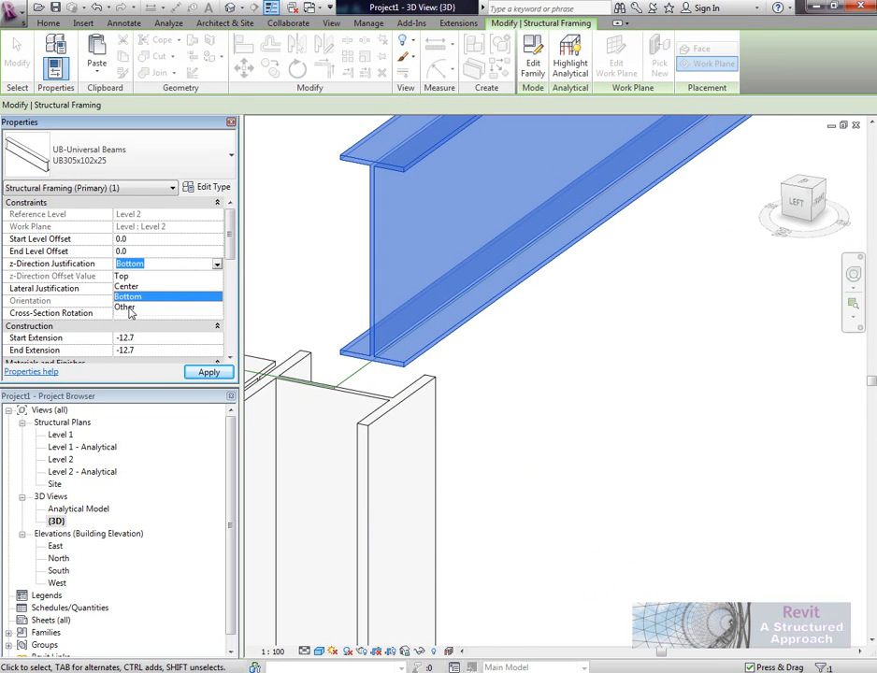
- Set z-Direction Justification to Other with a z-Direction Offset of -100 so the beam drops
{"action": "left_click", "coordinate": [123, 307]}
{"action": "type", "text": "-"}
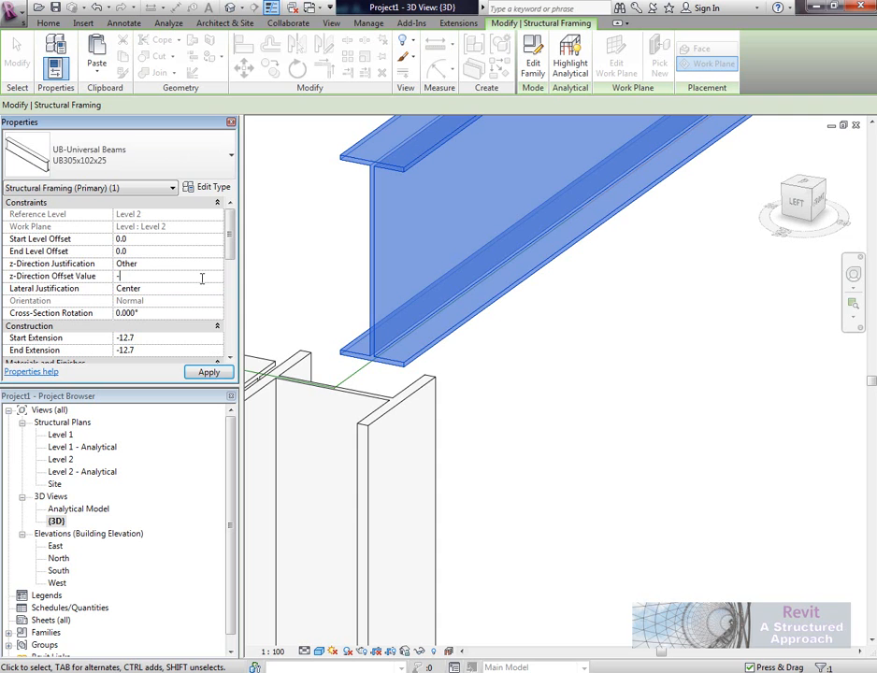
{"action": "left_click", "coordinate": [210, 372]}
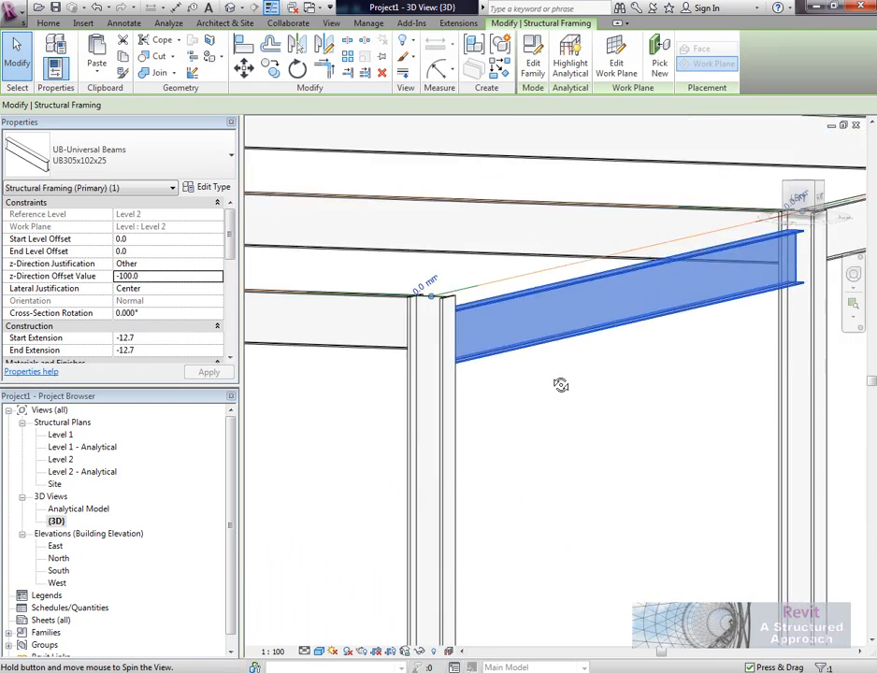
{"action": "left_click_drag", "start_coordinate": [561, 383], "coordinate": [486, 479]}
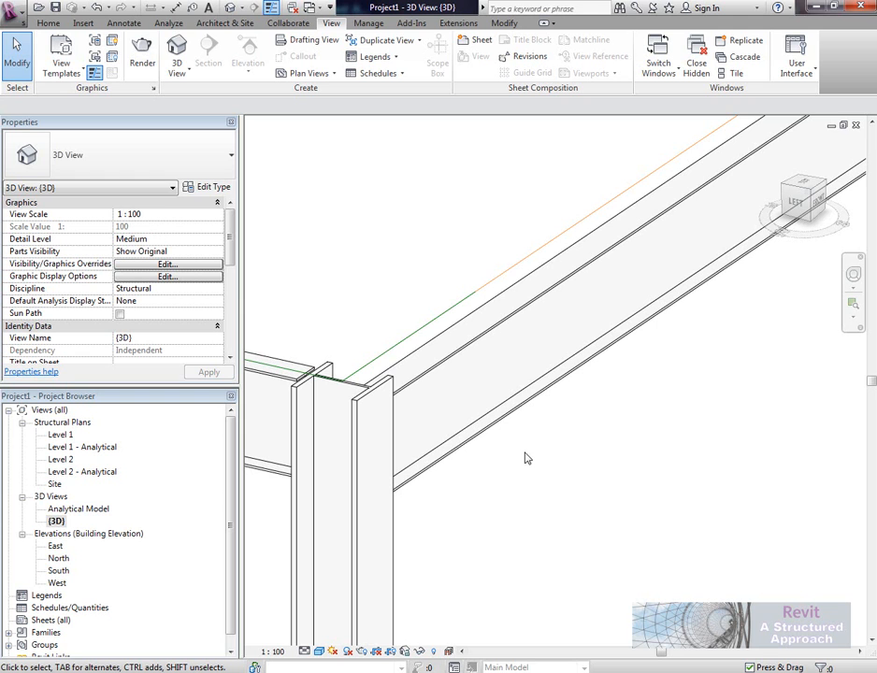
- Reset the beam's z-Direction Justification to Top and open its family for editing
{"action": "left_click", "coordinate": [501, 427]}
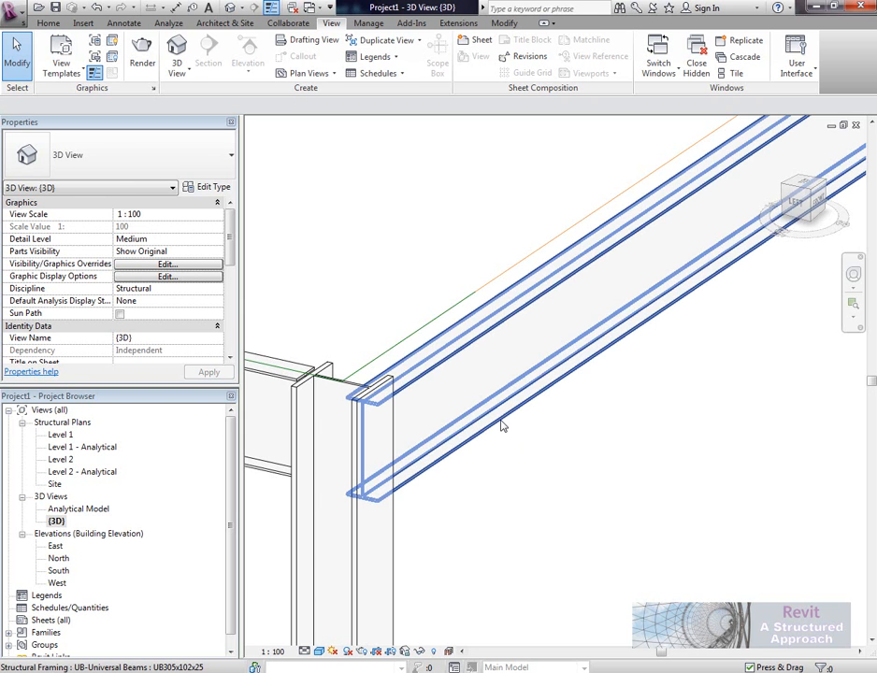
{"action": "left_click", "coordinate": [561, 280]}
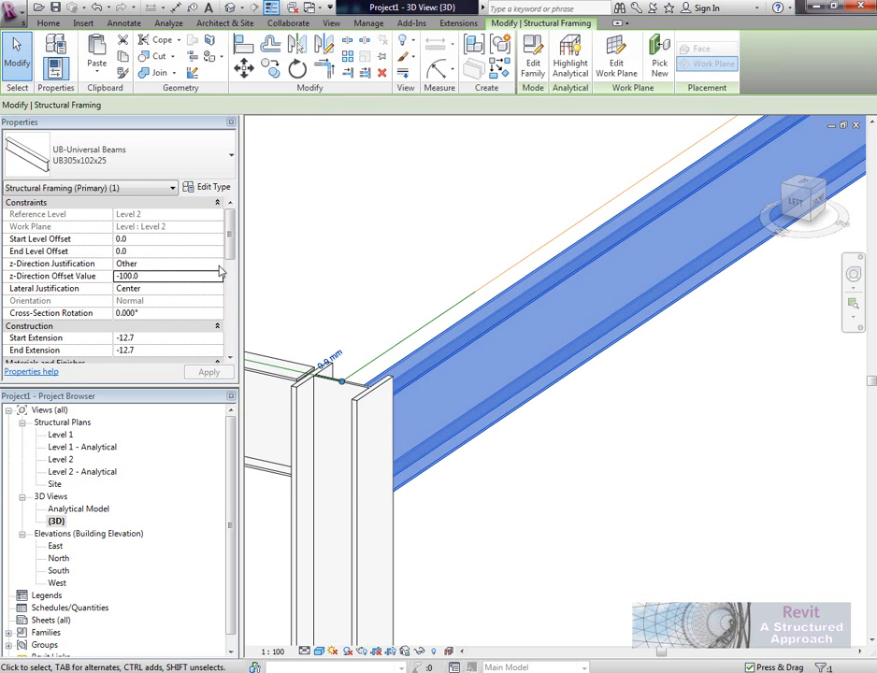
{"action": "left_click", "coordinate": [169, 262]}
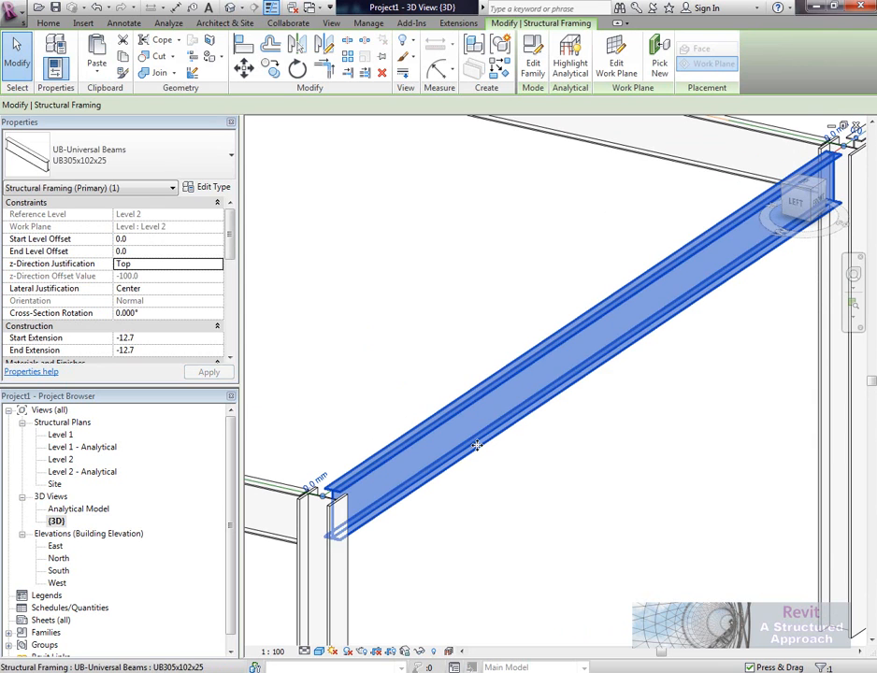
{"action": "right_click", "coordinate": [477, 445]}
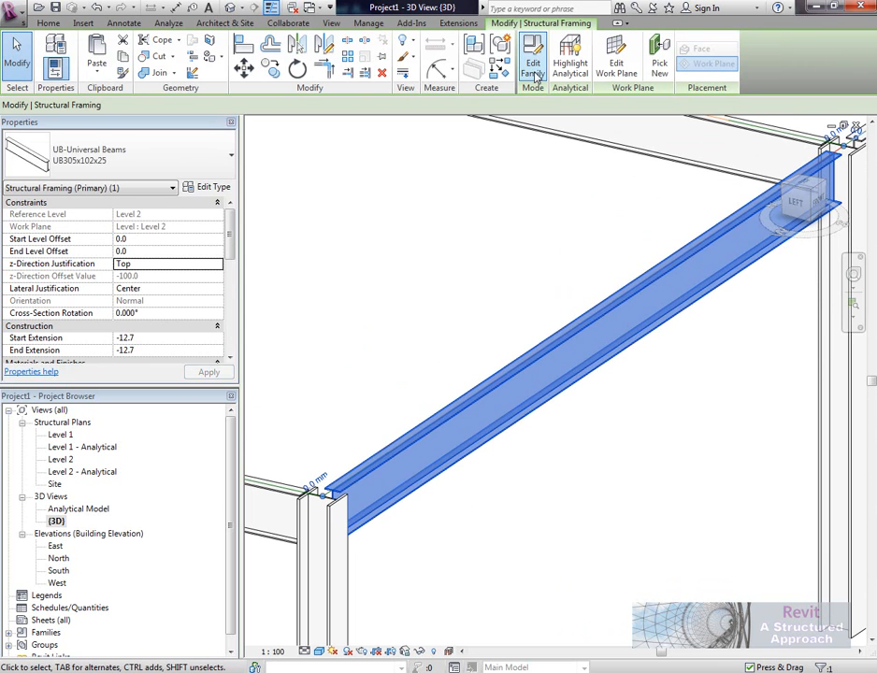
{"action": "left_click", "coordinate": [531, 56]}
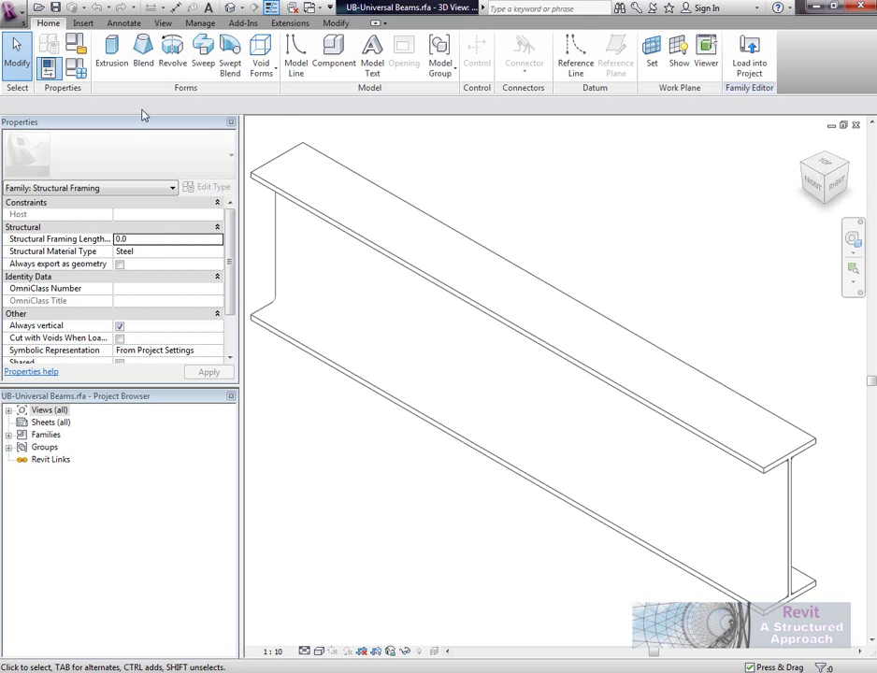
{"action": "mouse_move", "coordinate": [472, 182]}
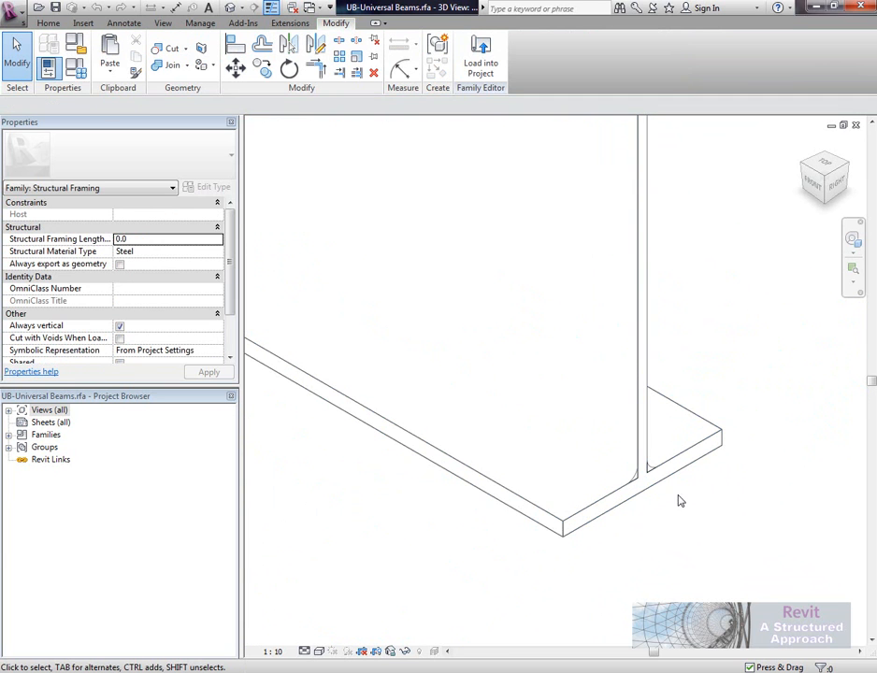
- Raise the view's detail level to inspect the swept I-section solid's root fillet
{"action": "left_click", "coordinate": [514, 281]}
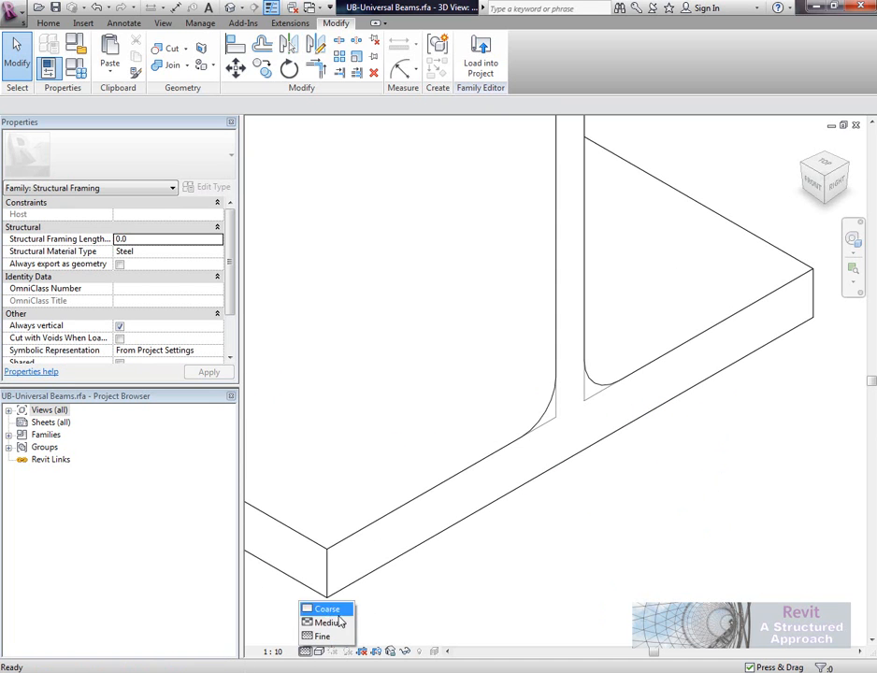
{"action": "left_click", "coordinate": [325, 610]}
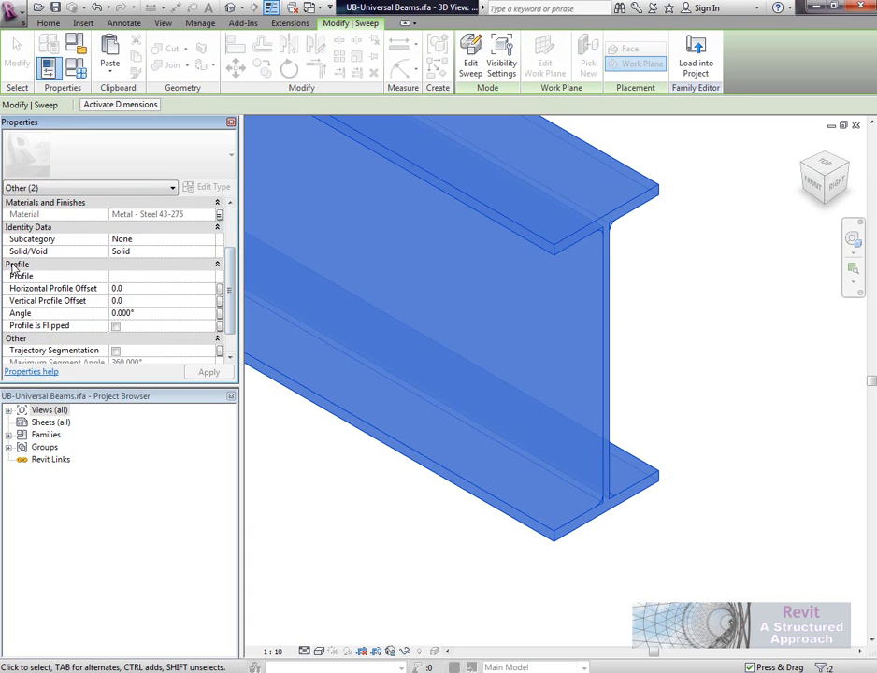
{"action": "mouse_move", "coordinate": [84, 288]}
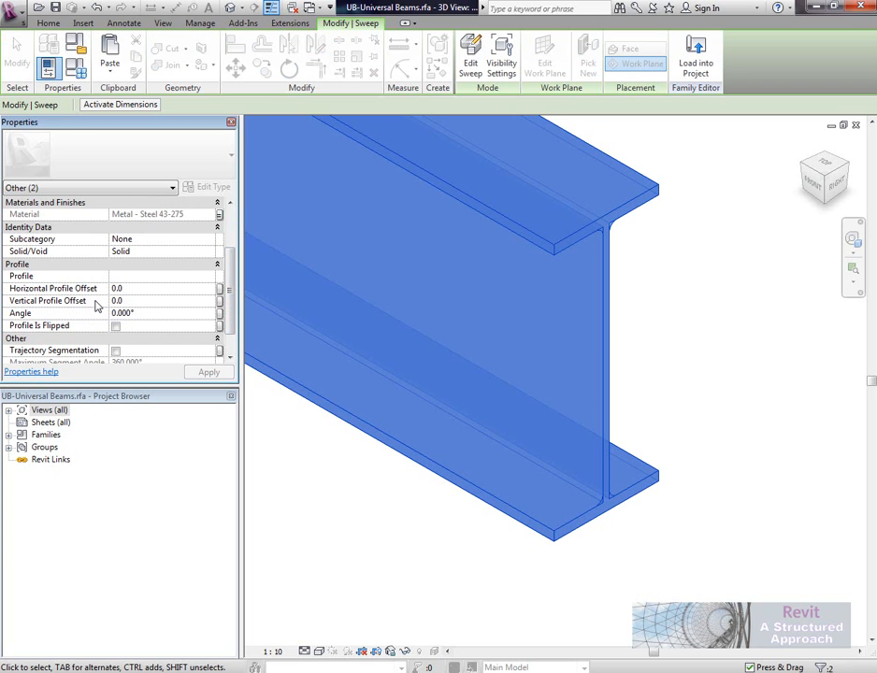
{"action": "mouse_move", "coordinate": [98, 301]}
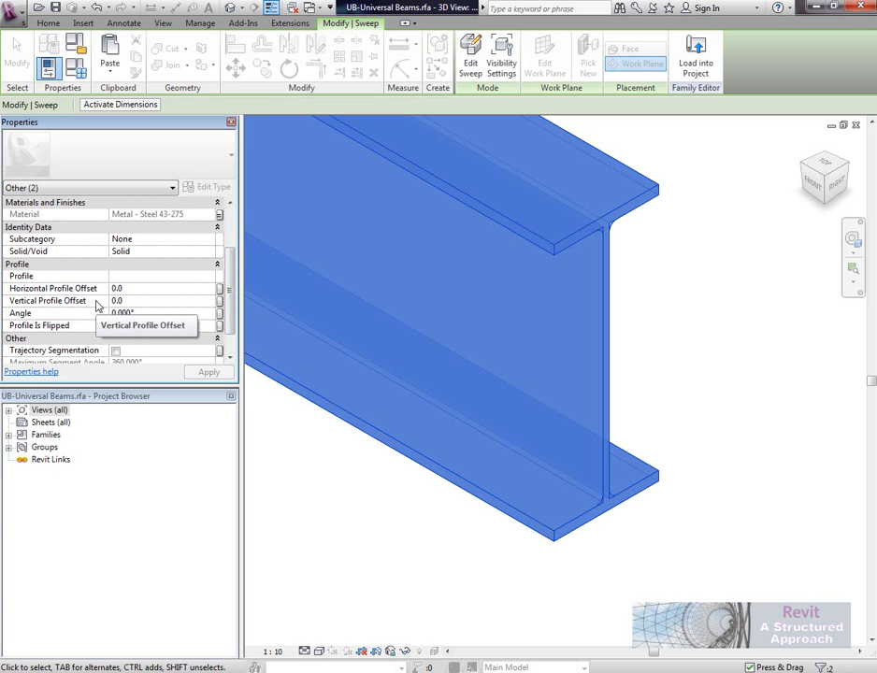
{"action": "mouse_move", "coordinate": [471, 56]}
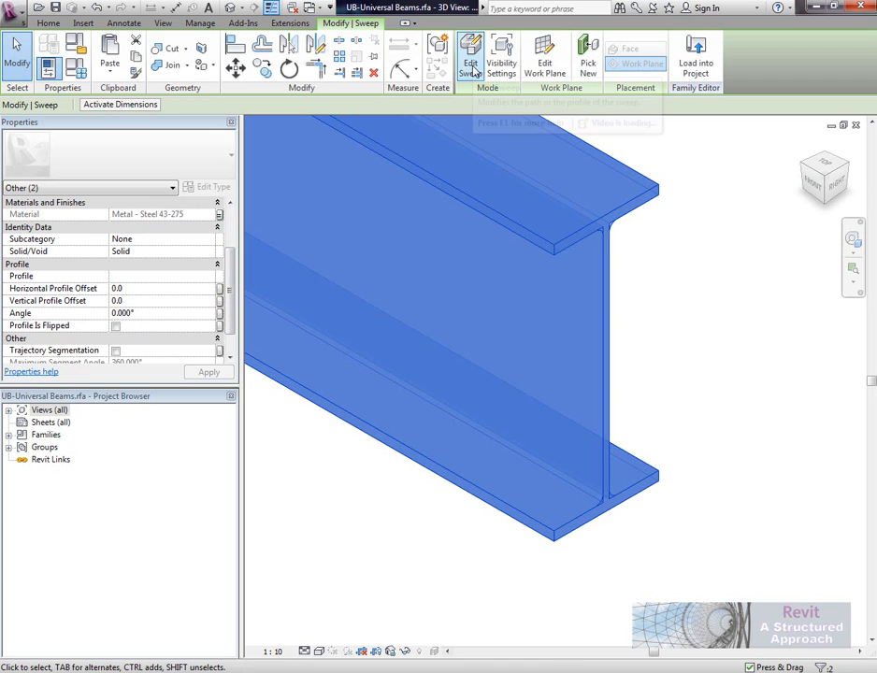
{"action": "mouse_move", "coordinate": [471, 54]}
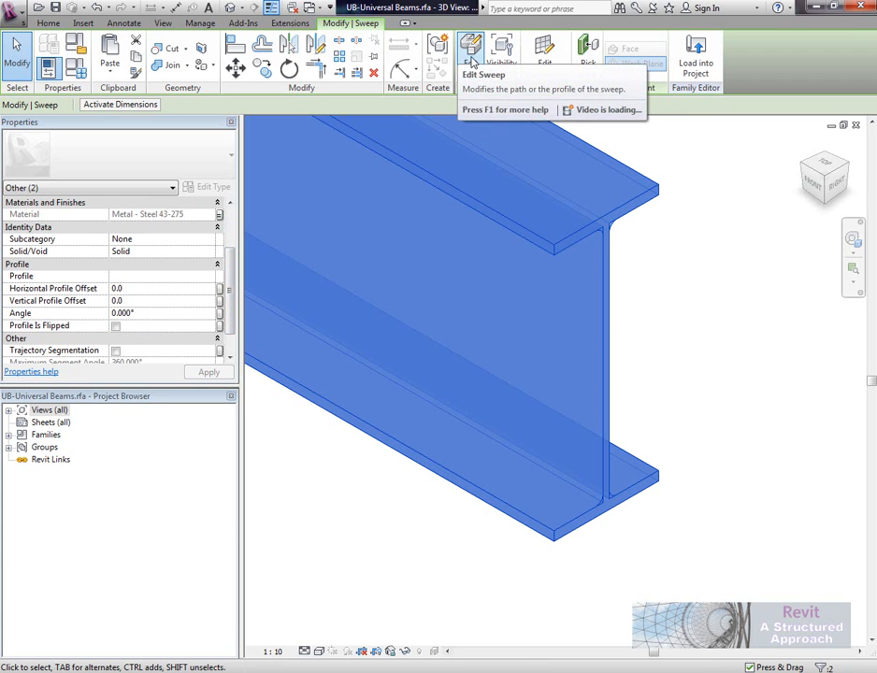
{"action": "left_click", "coordinate": [471, 49]}
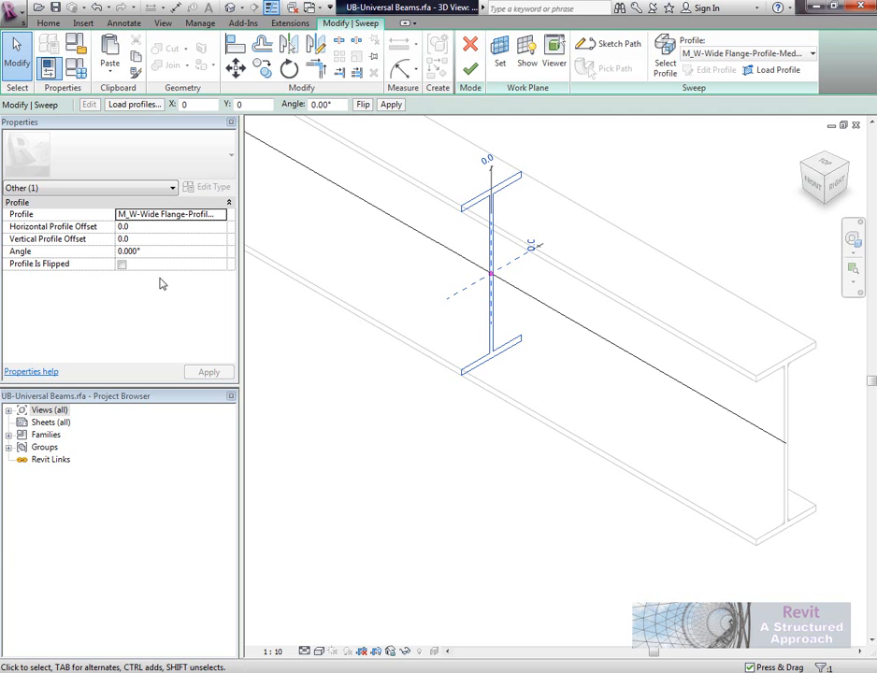
{"action": "mouse_move", "coordinate": [434, 295]}
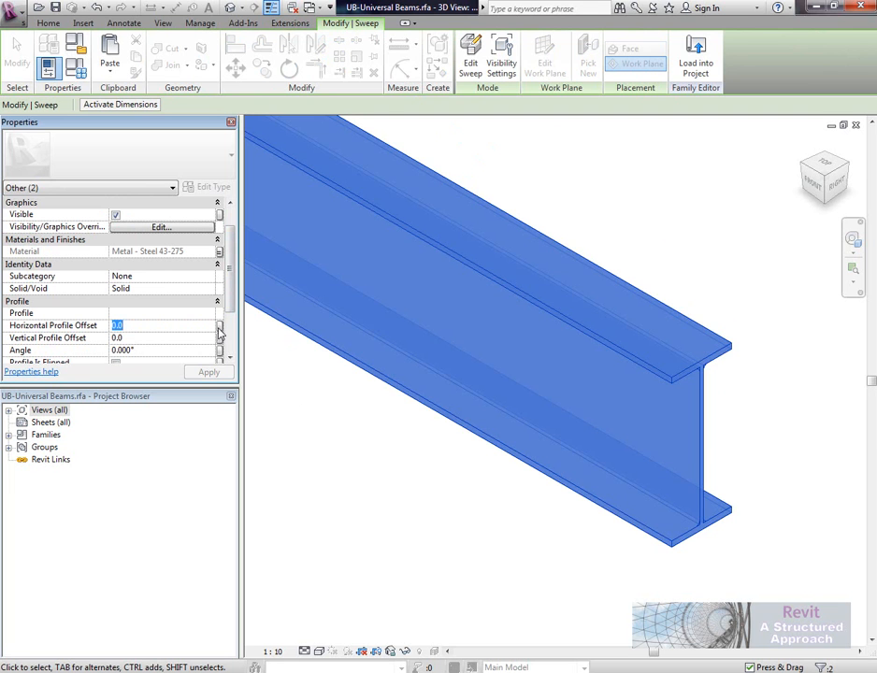
- Create an instance parameter 'Horizontal Offset' and link the sweep's Horizontal Profile Offset to it
{"action": "left_click", "coordinate": [221, 326]}
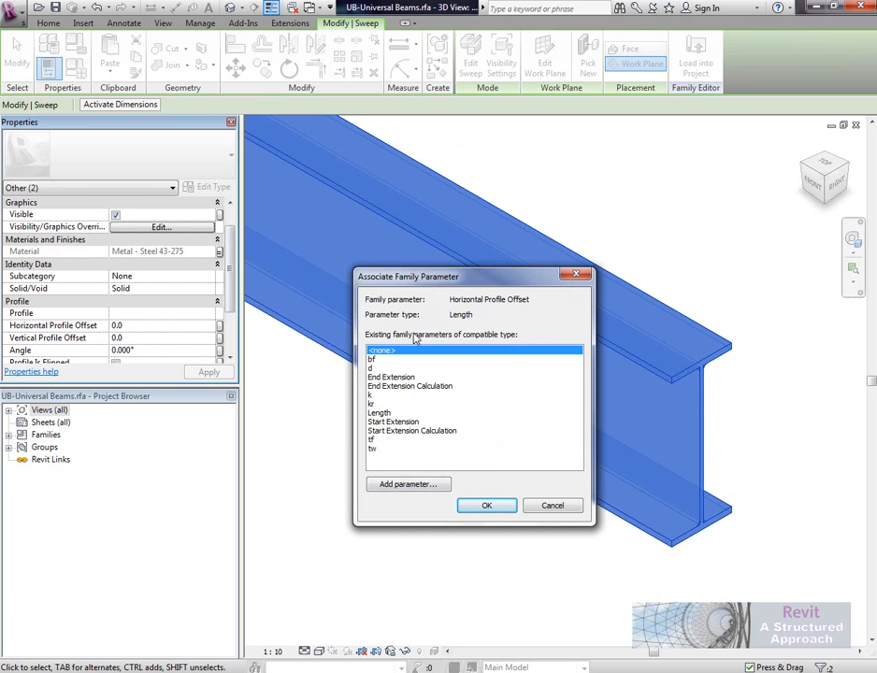
{"action": "left_click", "coordinate": [408, 482]}
{"action": "type", "text": "H"}
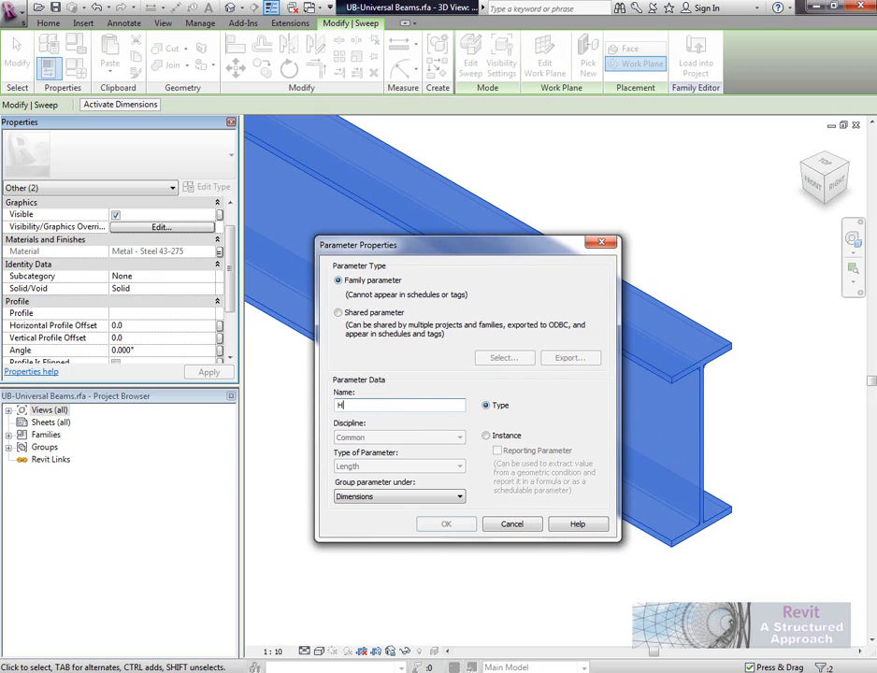
{"action": "type", "text": "ori"}
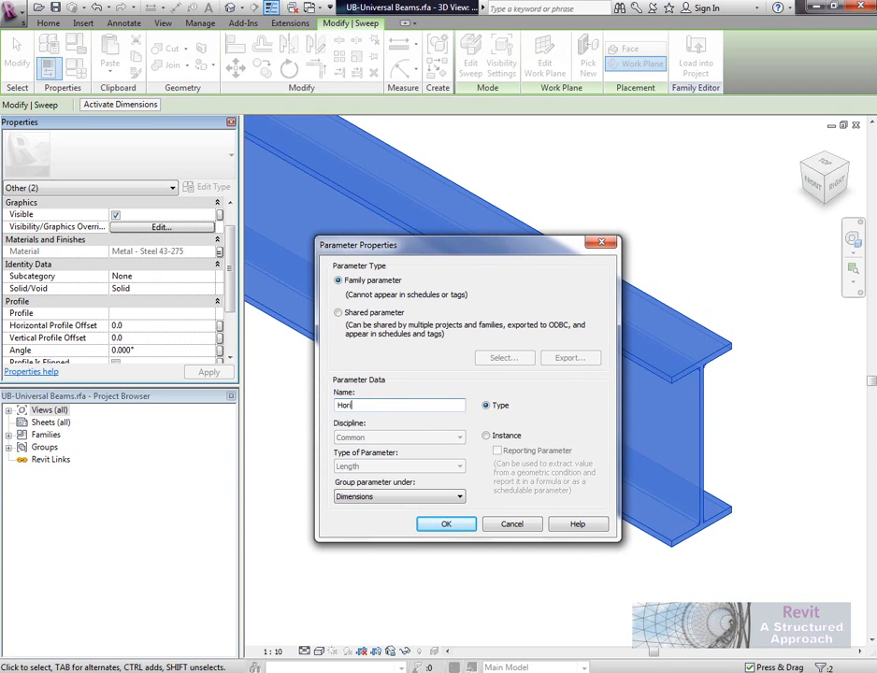
{"action": "type", "text": "zontal"}
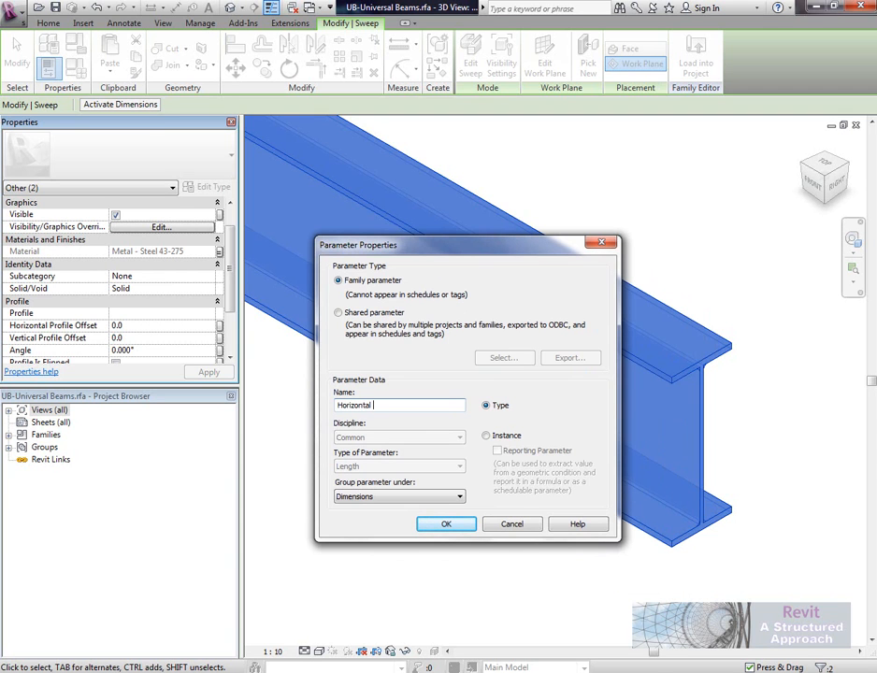
{"action": "type", "text": "Offset"}
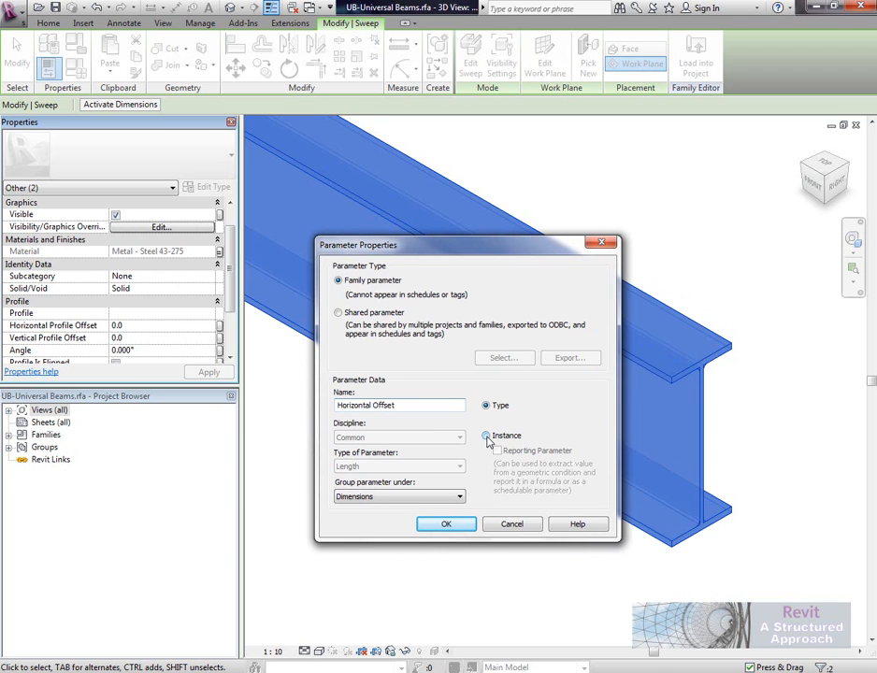
{"action": "left_click", "coordinate": [486, 436]}
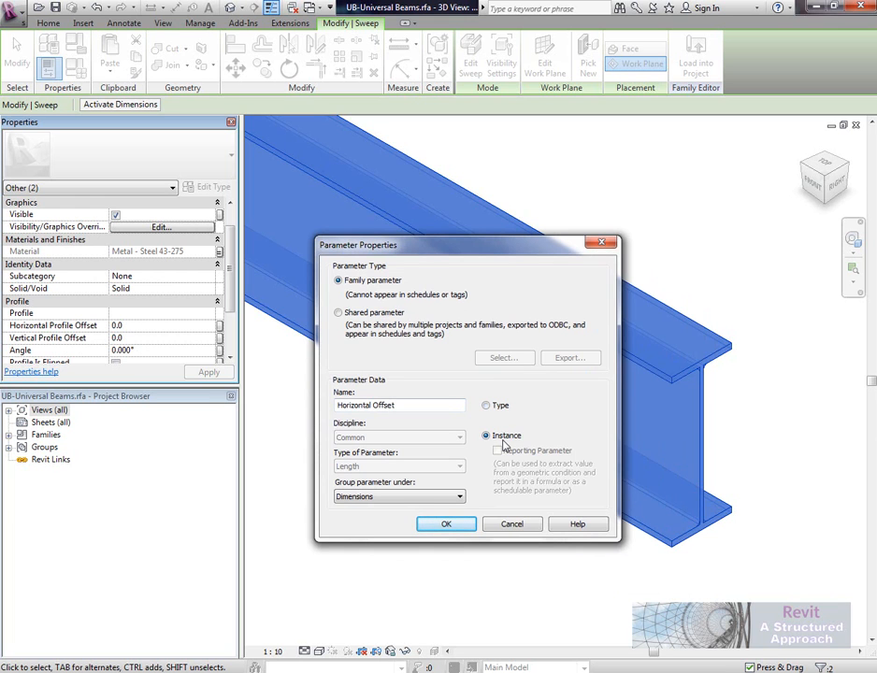
{"action": "mouse_move", "coordinate": [479, 449]}
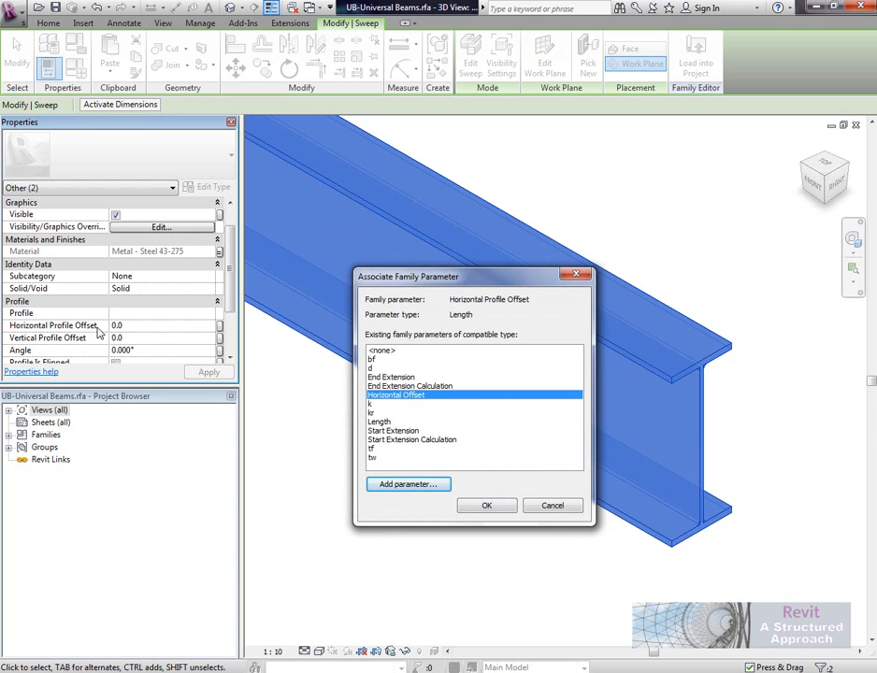
{"action": "left_click", "coordinate": [551, 505]}
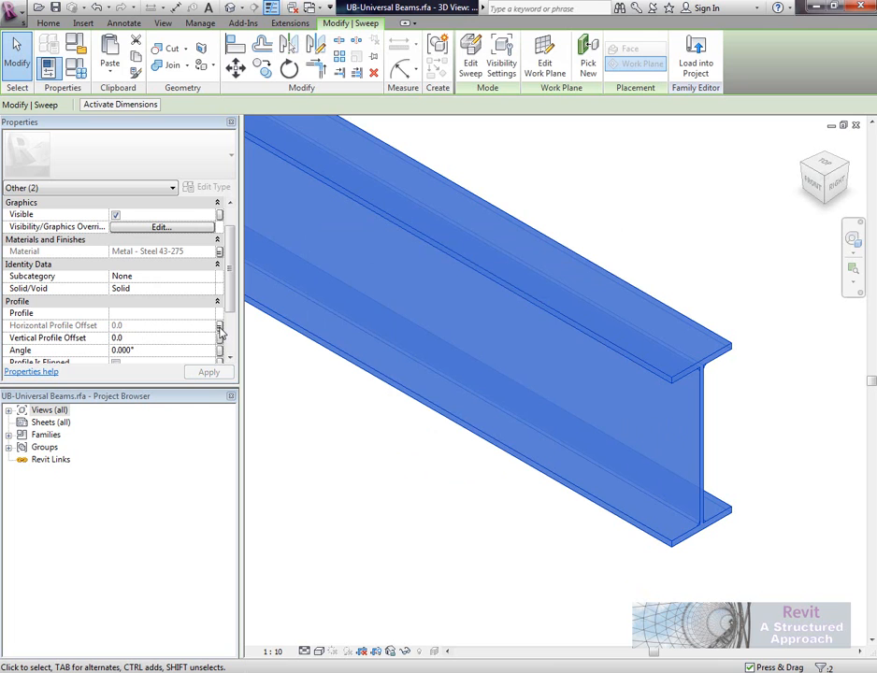
{"action": "mouse_move", "coordinate": [303, 374]}
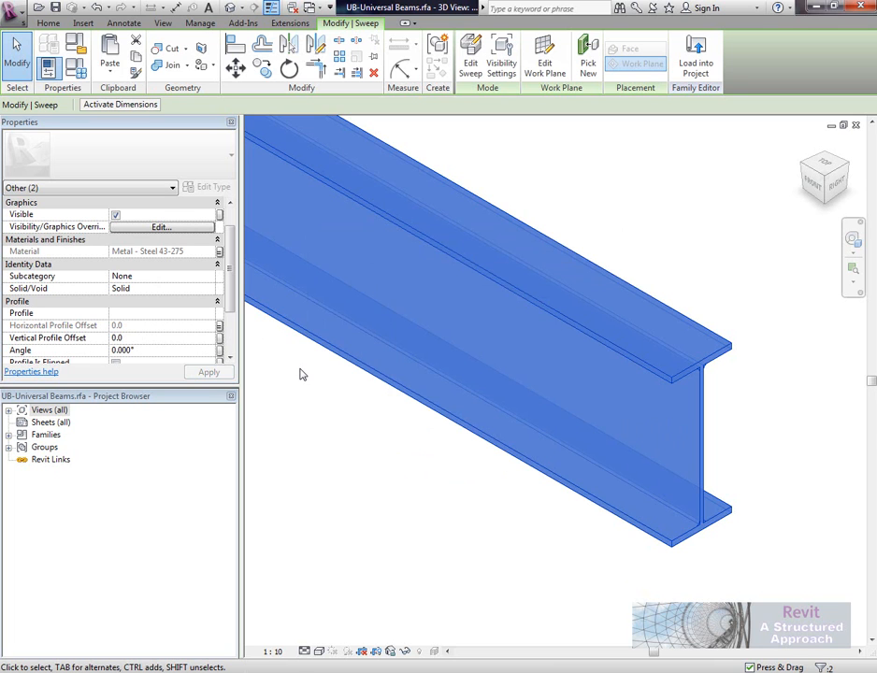
{"action": "mouse_move", "coordinate": [550, 469]}
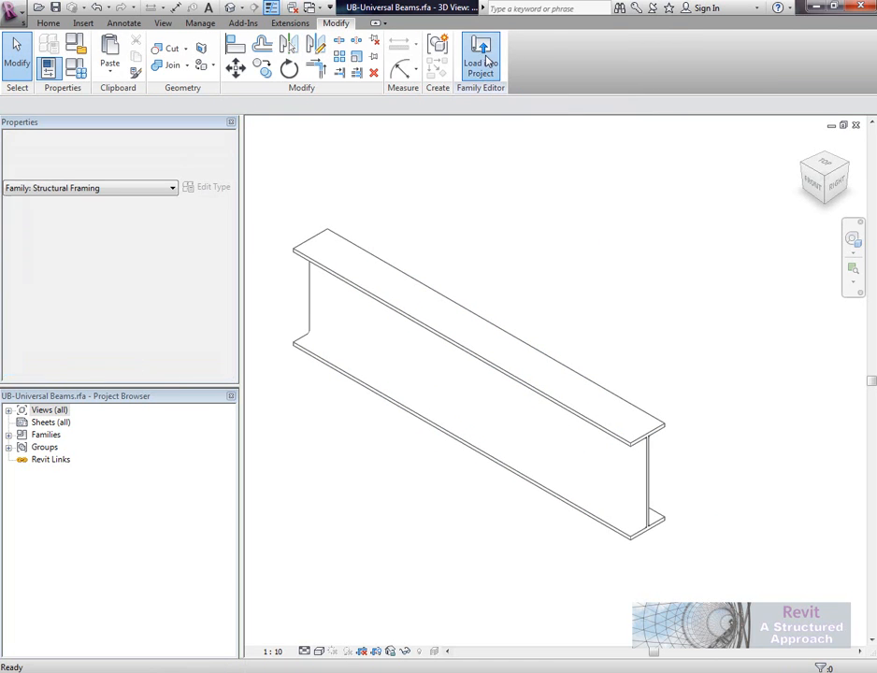
- Load the family into Project1, overwriting, and check a beam now shows Horizontal Offset 0.0
{"action": "left_click", "coordinate": [481, 56]}
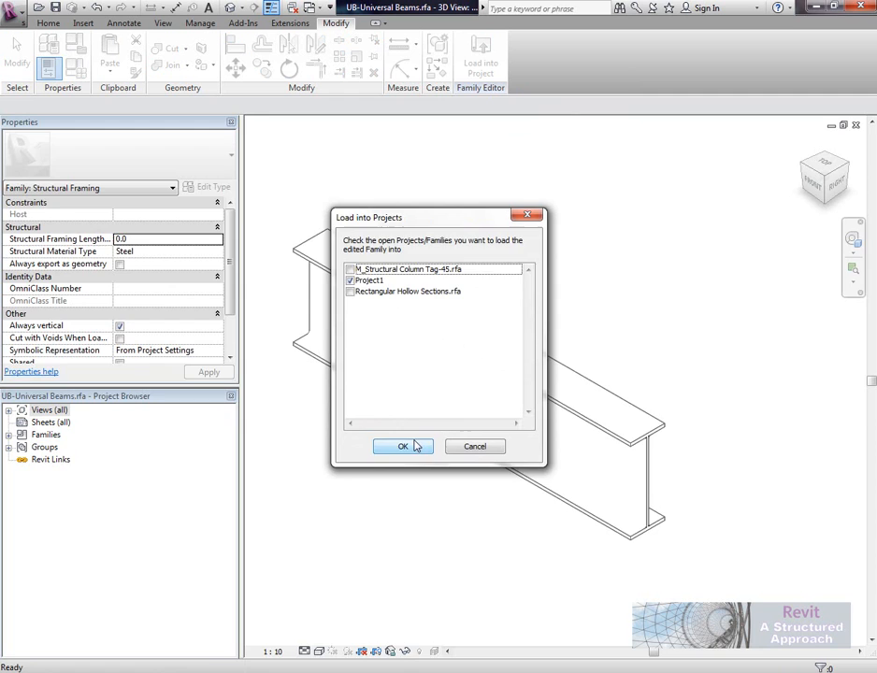
{"action": "left_click", "coordinate": [402, 446]}
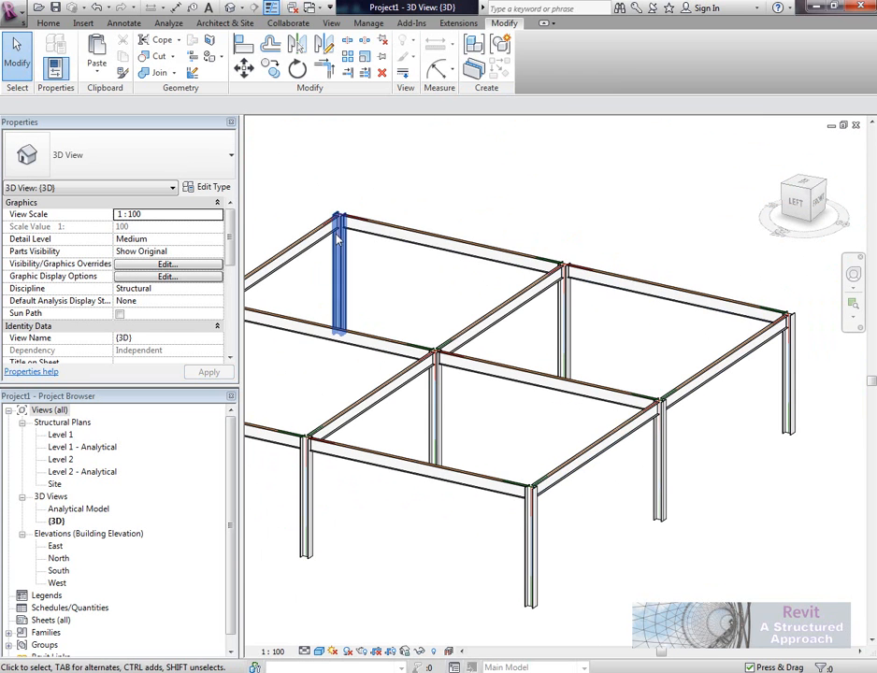
{"action": "left_click", "coordinate": [579, 421]}
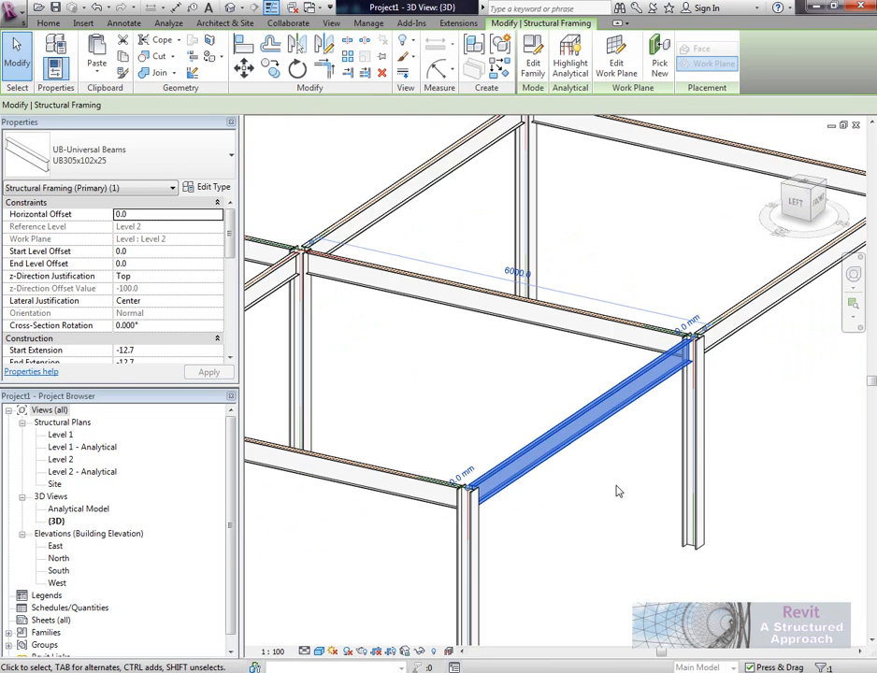
{"action": "left_click", "coordinate": [230, 155]}
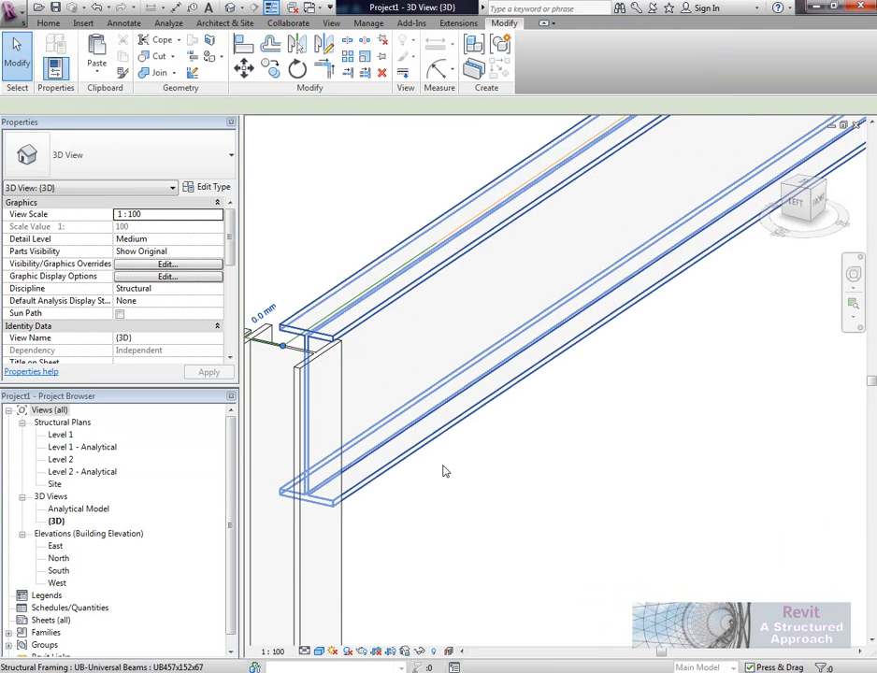
- Give the beam by the column a Horizontal Offset of 50.0 and open the Level 2 structural plan
{"action": "left_click", "coordinate": [561, 281]}
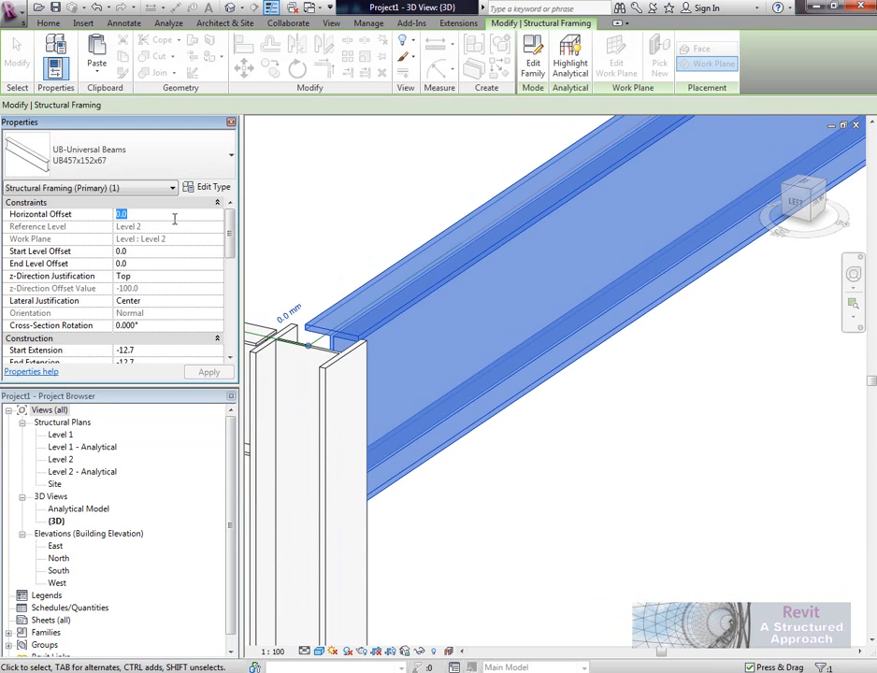
{"action": "type", "text": "50.0"}
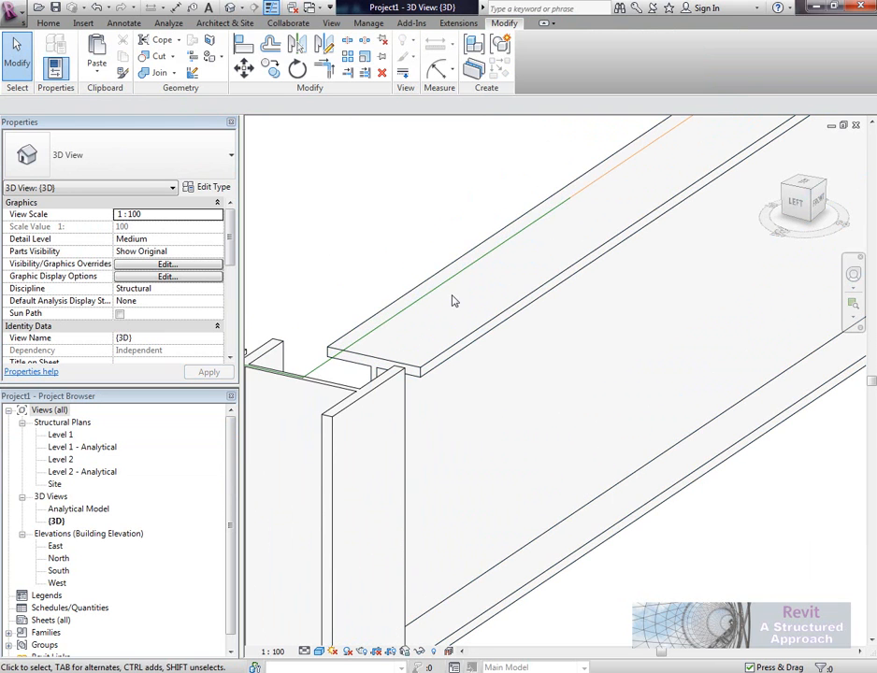
{"action": "left_click_drag", "start_coordinate": [452, 301], "coordinate": [524, 367]}
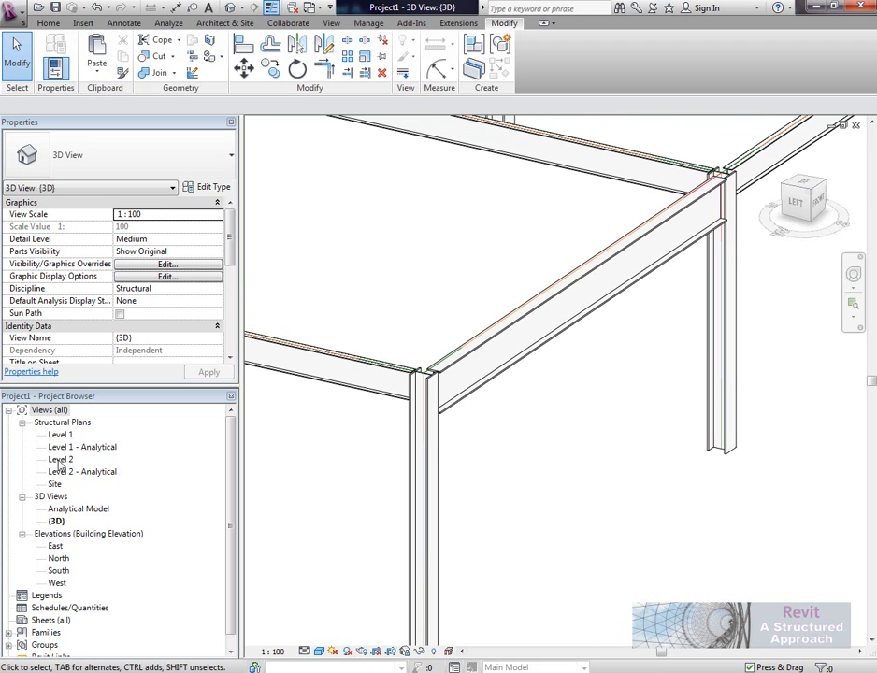
{"action": "double_click", "coordinate": [60, 460]}
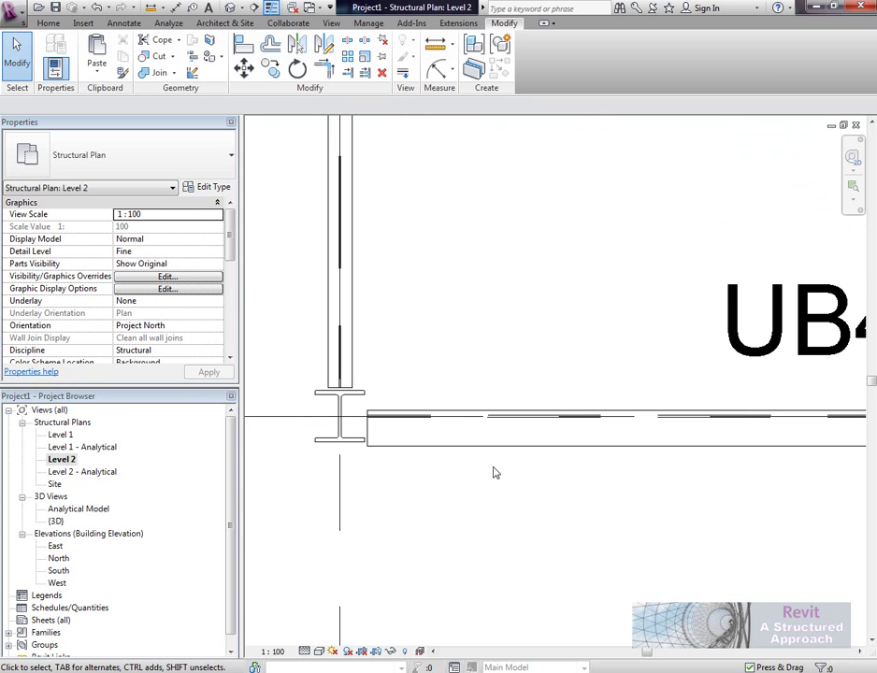
{"action": "mouse_move", "coordinate": [469, 473]}
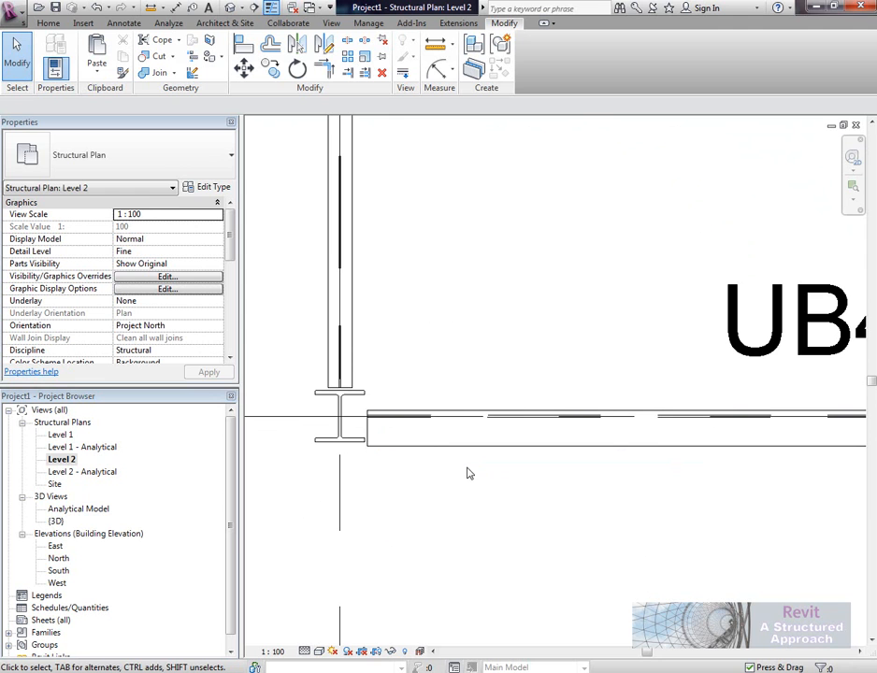
{"action": "mouse_move", "coordinate": [367, 472]}
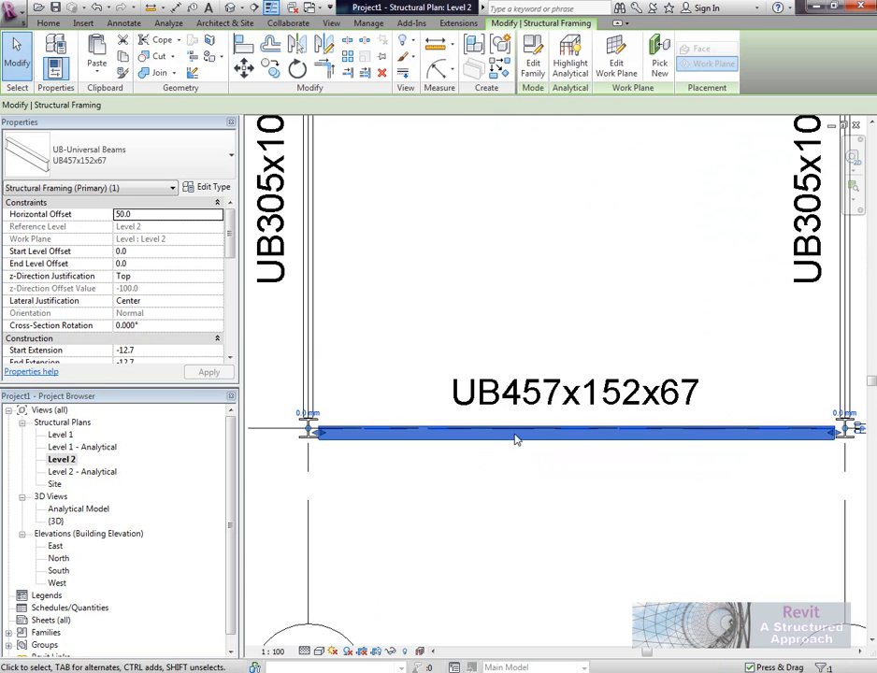
{"action": "mouse_move", "coordinate": [531, 54]}
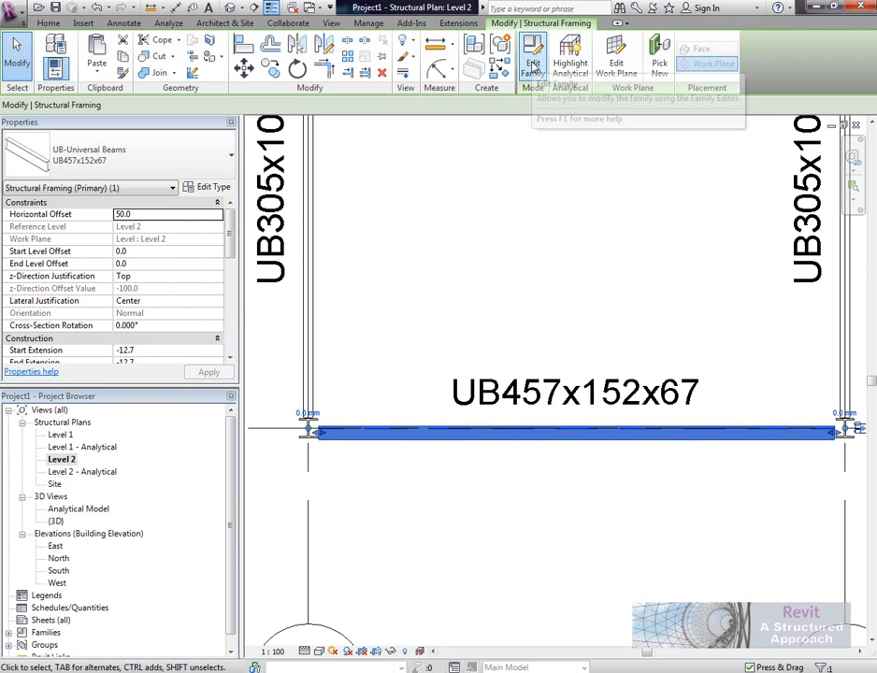
- Reopen the UB457x152x67 family and show its Ref. Level floor plan with the web lines
{"action": "left_click", "coordinate": [533, 55]}
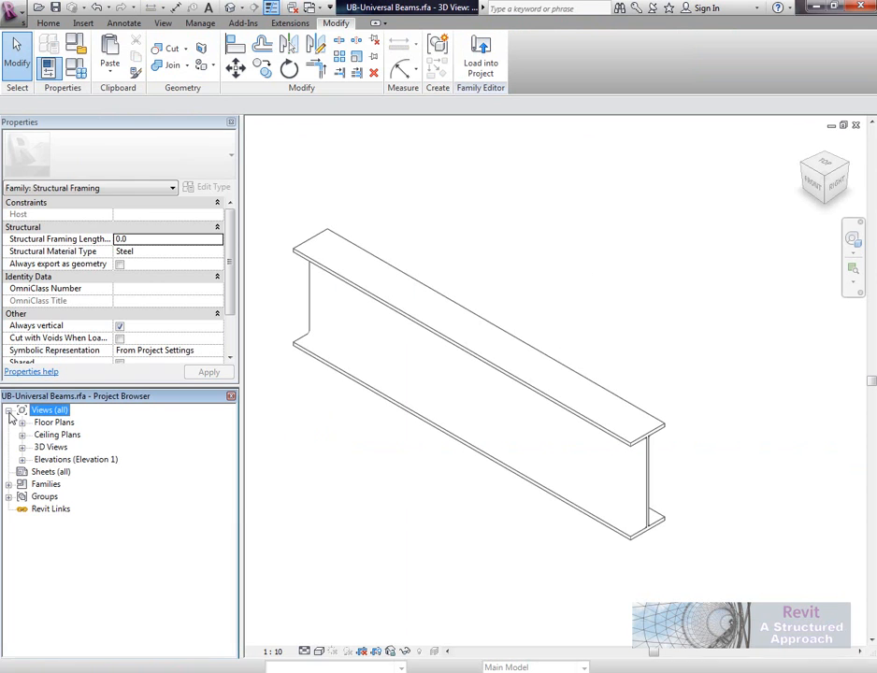
{"action": "left_click", "coordinate": [51, 410]}
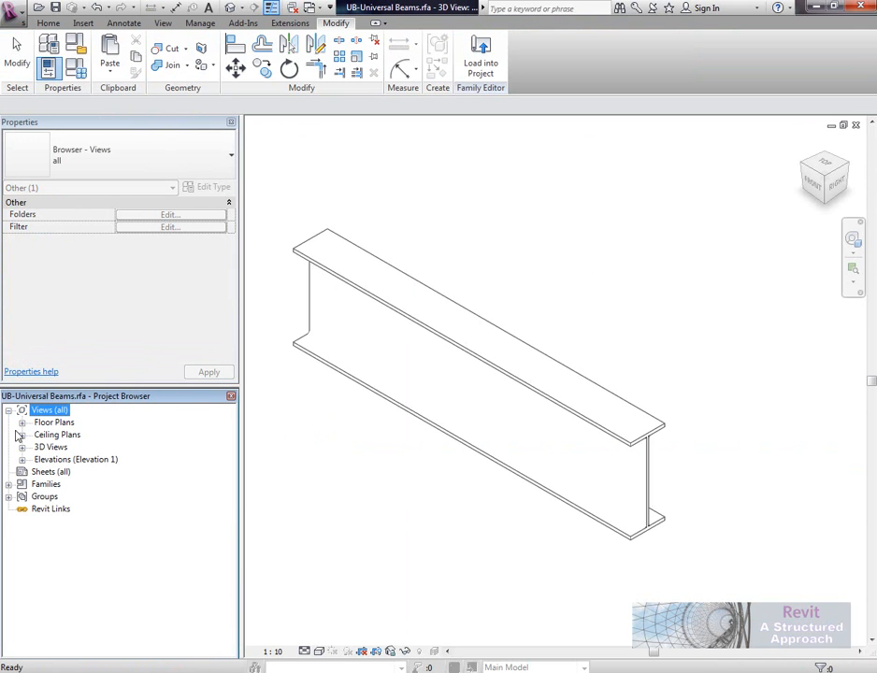
{"action": "double_click", "coordinate": [64, 434]}
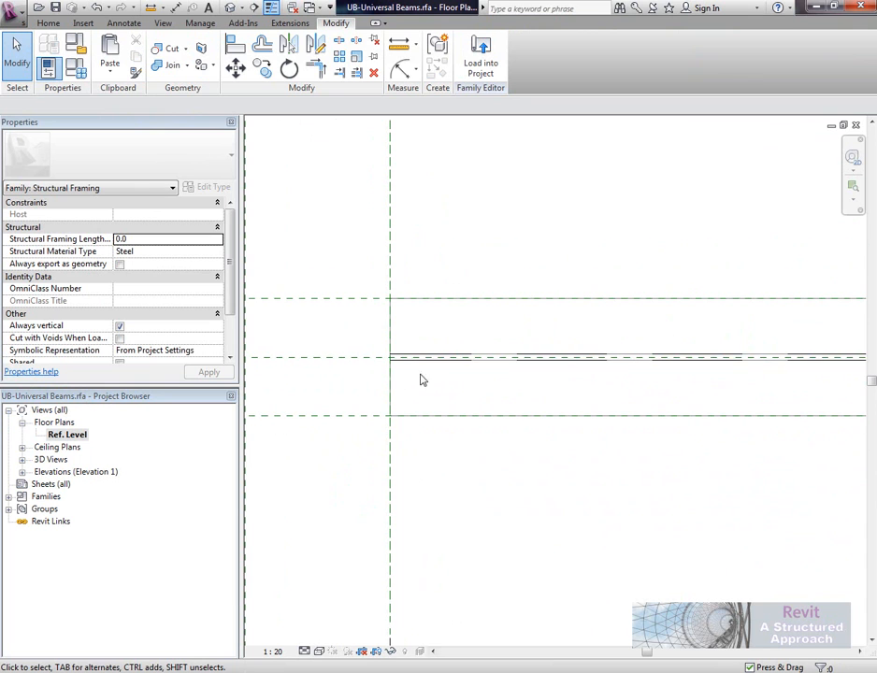
{"action": "left_click", "coordinate": [430, 357]}
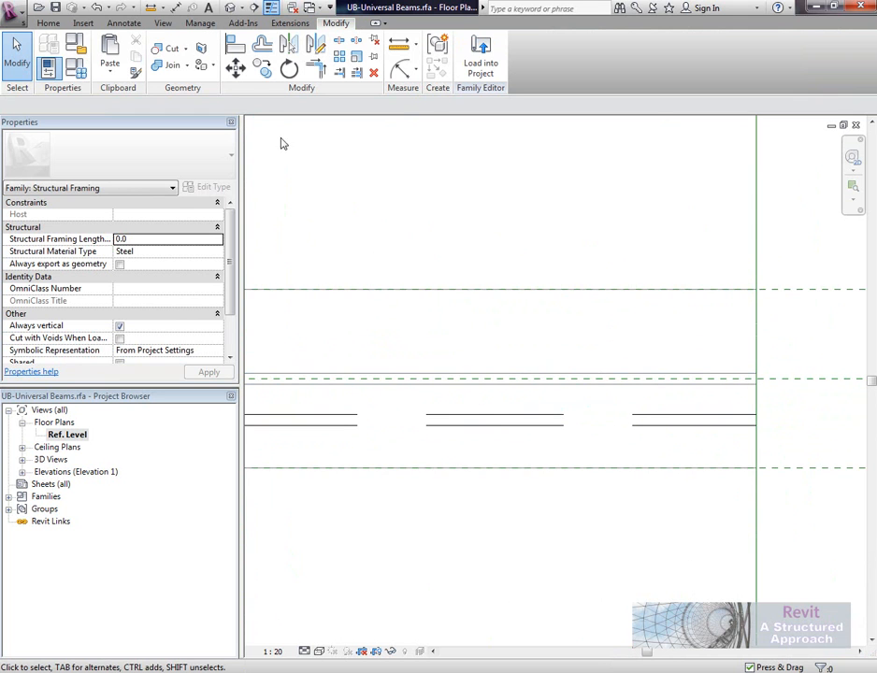
- Align the hidden web lines to the beam's centre reference plane
{"action": "left_click", "coordinate": [235, 45]}
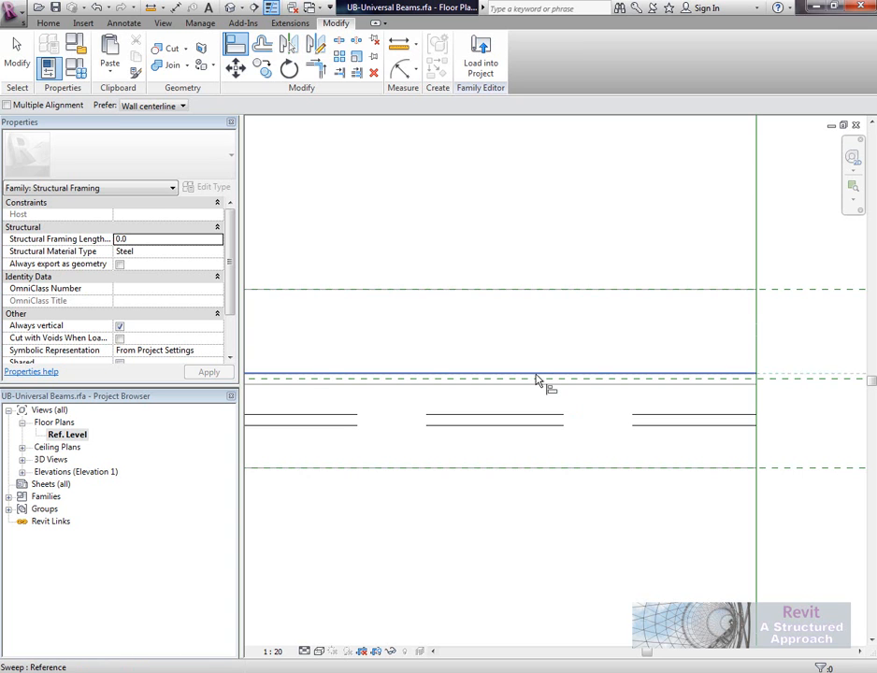
{"action": "left_click", "coordinate": [535, 378]}
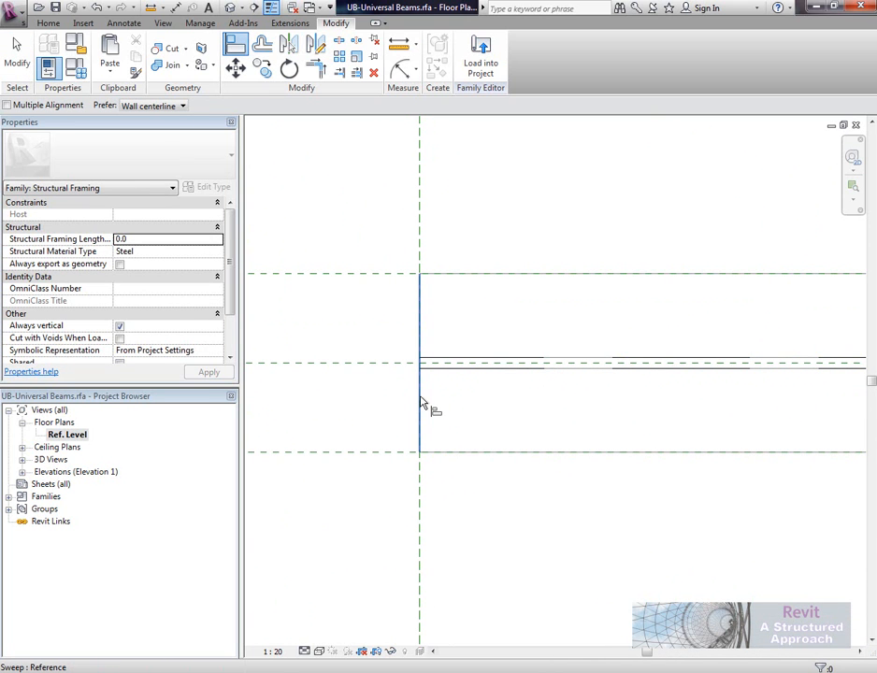
{"action": "mouse_move", "coordinate": [422, 365]}
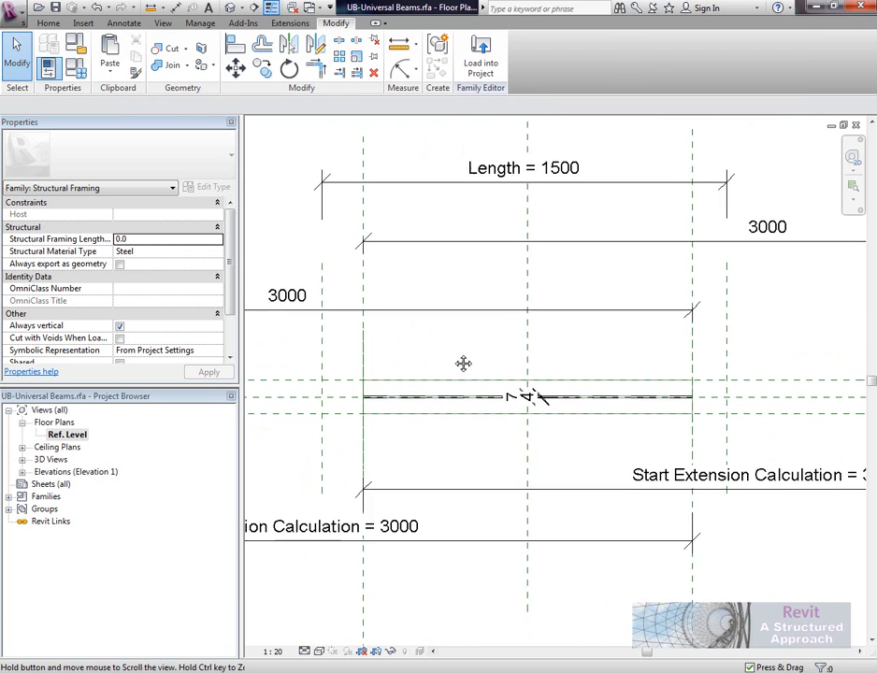
- Reload the family into Project1, overwriting, and inspect the beam–column junction on Level 2
{"action": "left_click", "coordinate": [481, 56]}
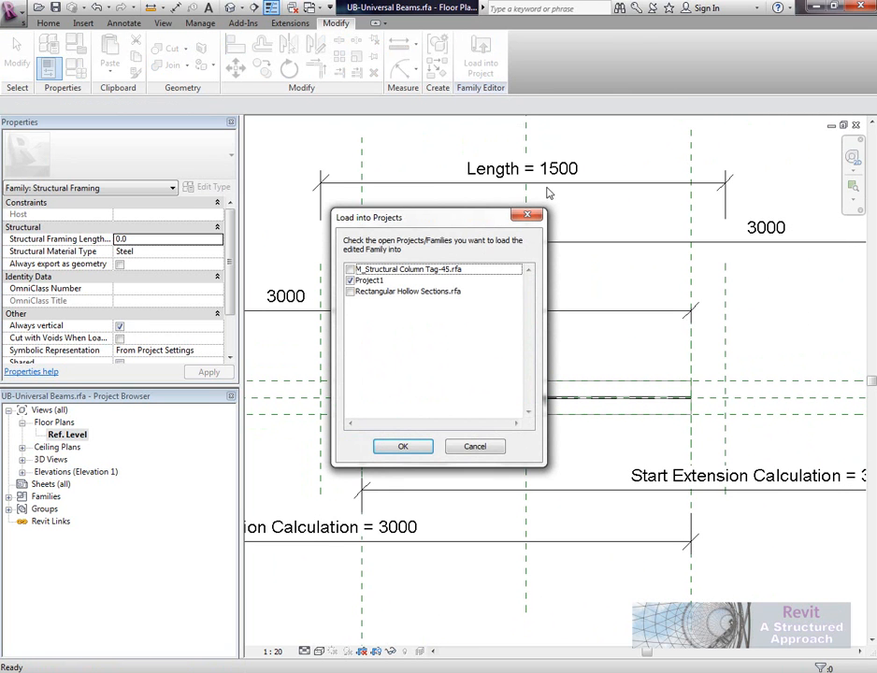
{"action": "left_click", "coordinate": [404, 445]}
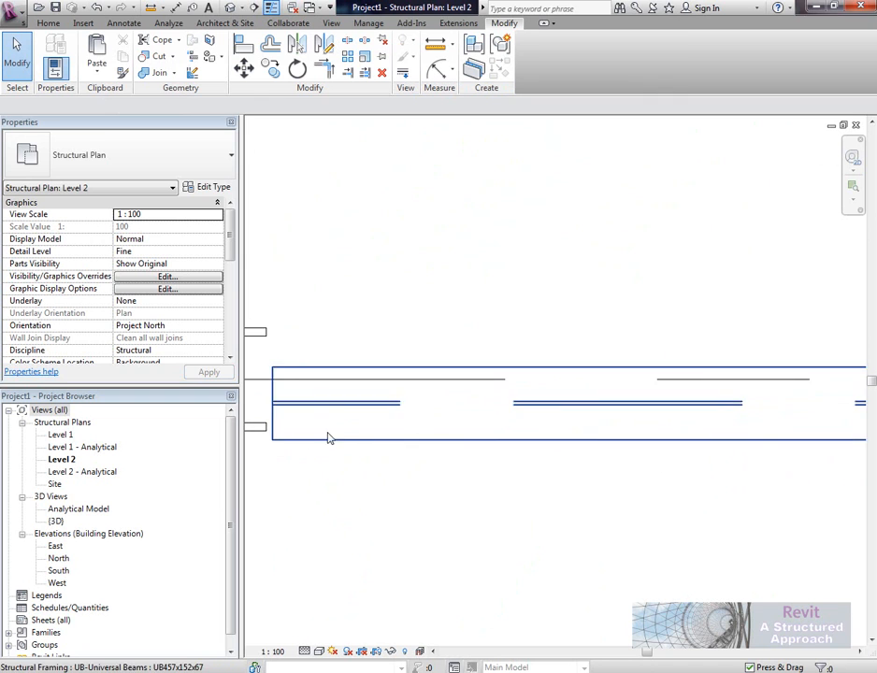
{"action": "left_click", "coordinate": [640, 400]}
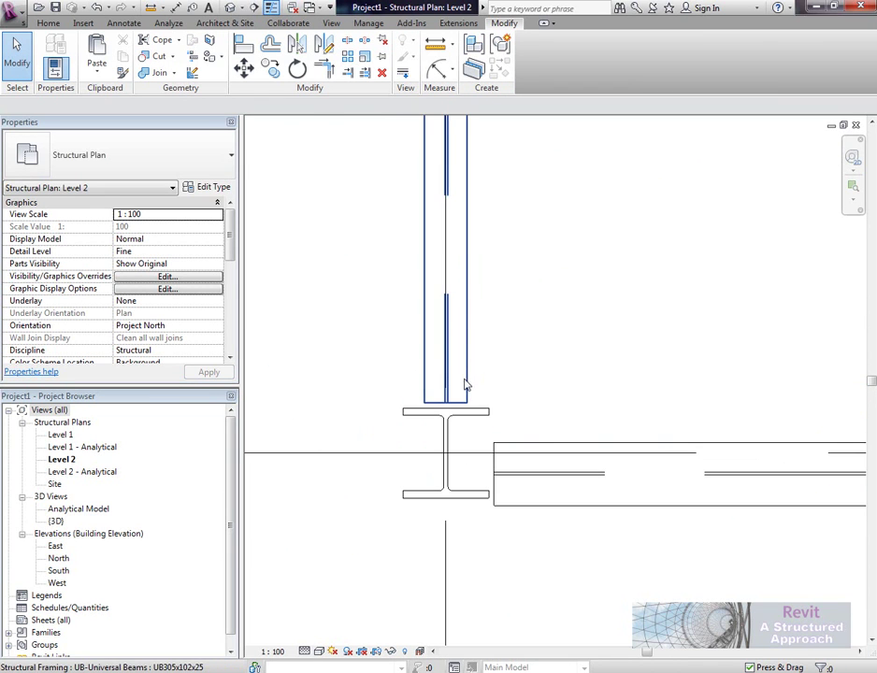
{"action": "left_click", "coordinate": [445, 262]}
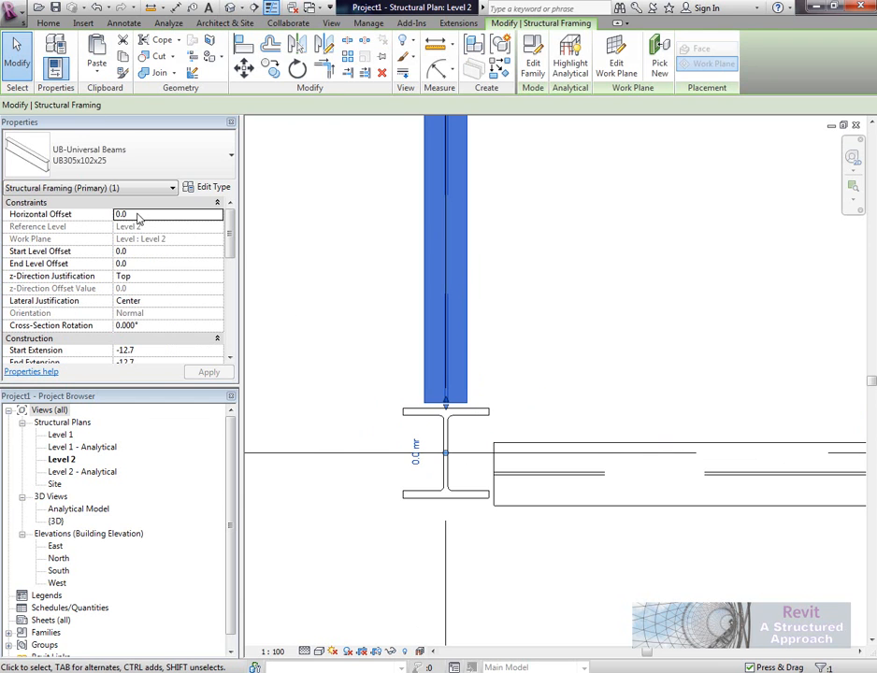
{"action": "left_click", "coordinate": [303, 142]}
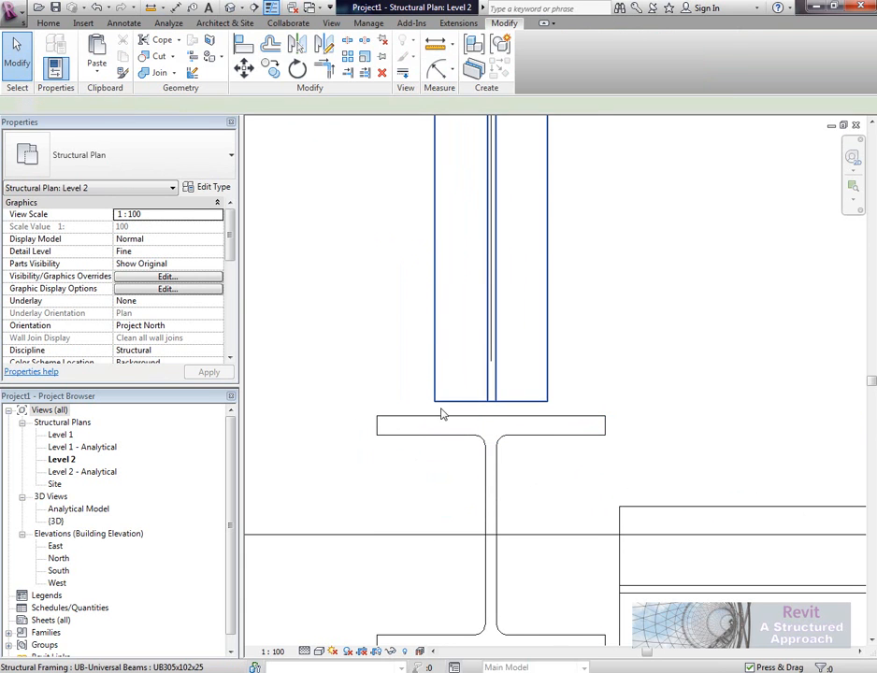
- Switch to the {3D} view and orbit to see the whole steel frame
{"action": "left_click", "coordinate": [490, 258]}
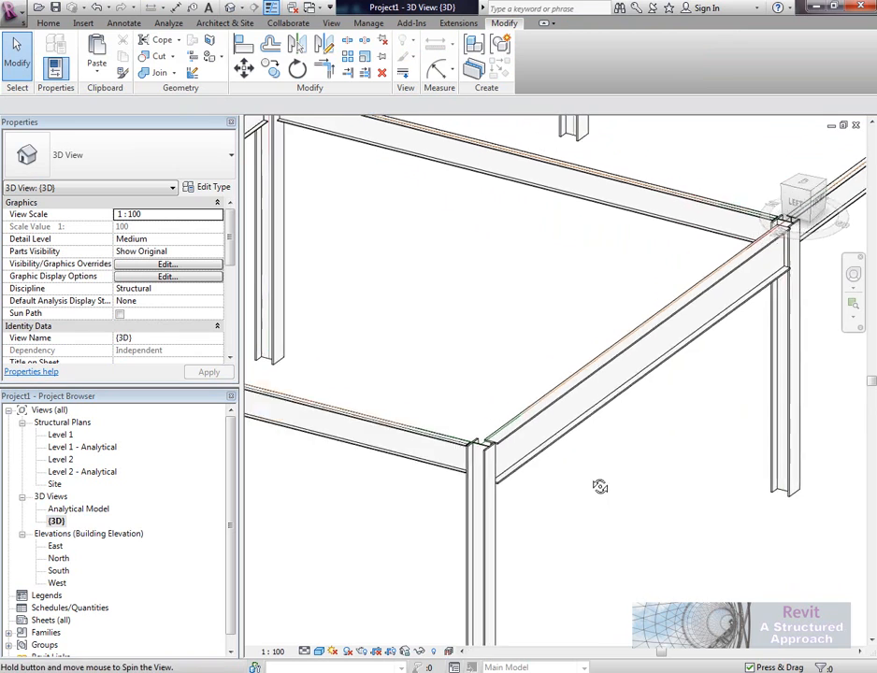
{"action": "left_click_drag", "start_coordinate": [601, 486], "coordinate": [514, 558]}
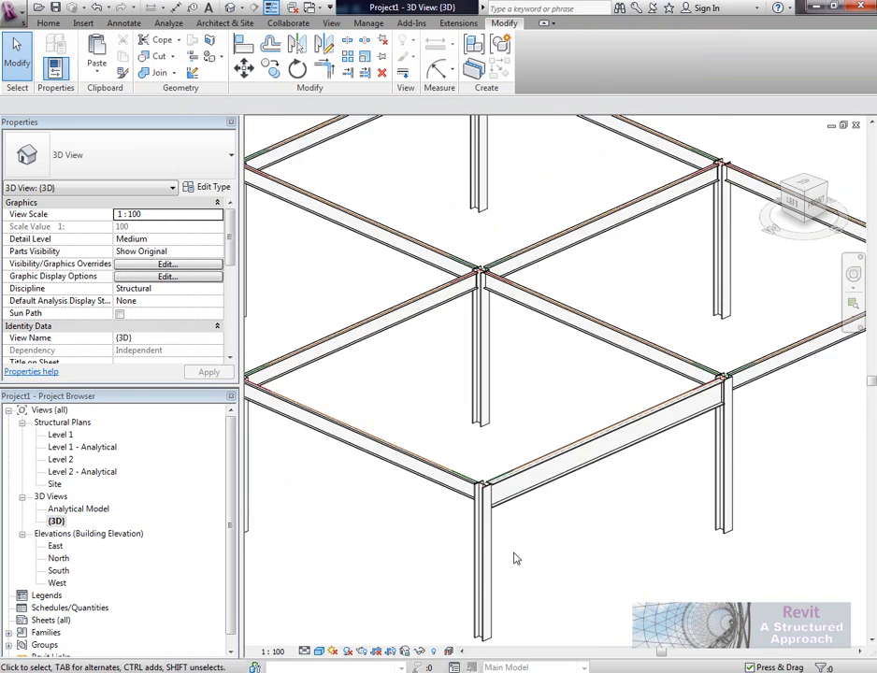